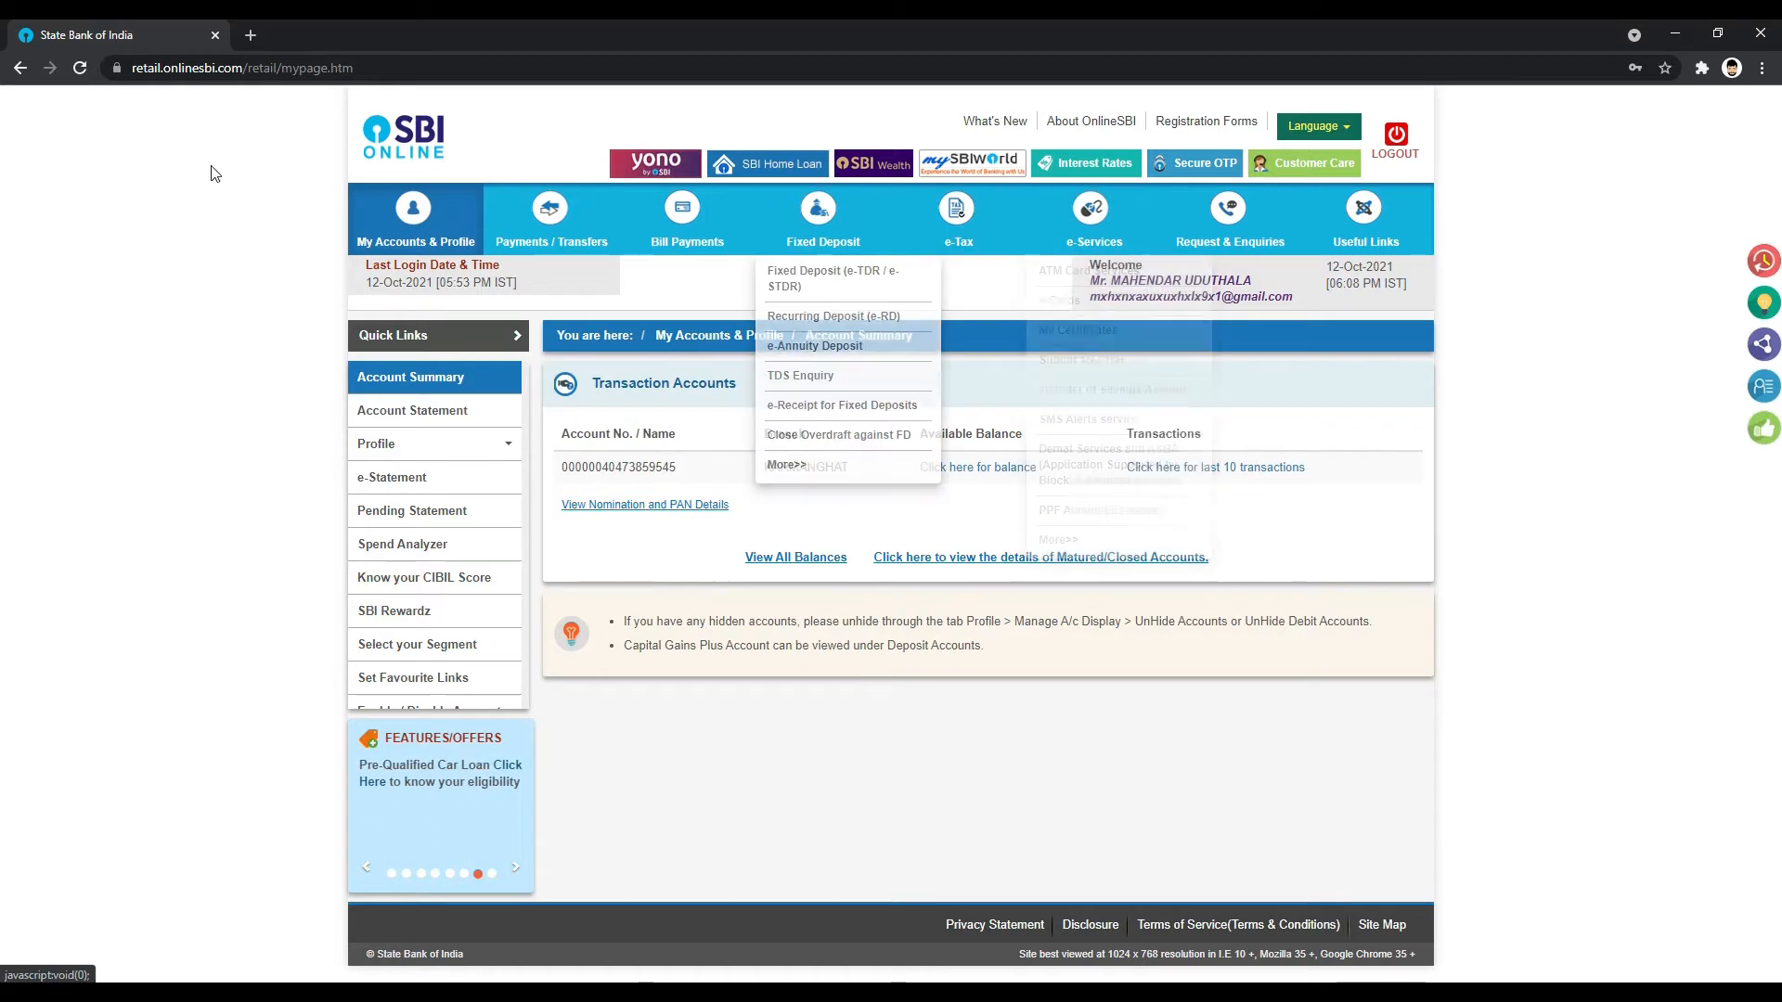
Step: Navigate from e-Services through ATM Card Services to ATM Pin Generation
left_click(1085, 216)
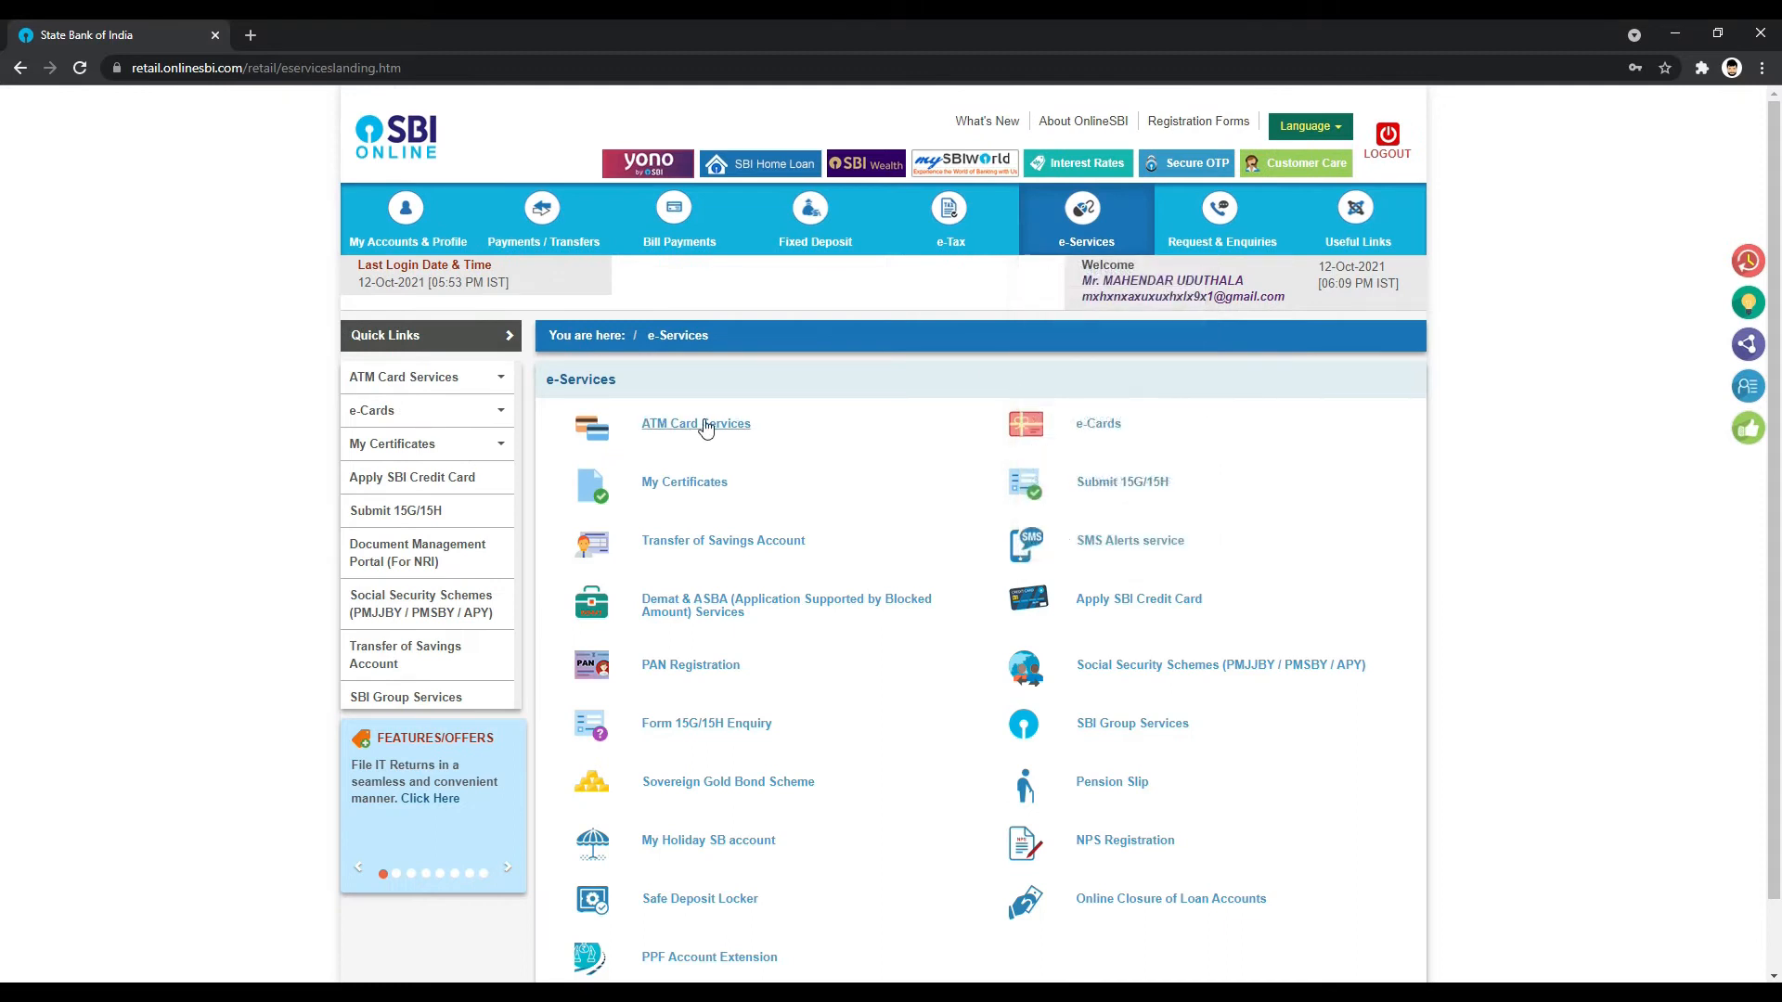
left_click(696, 423)
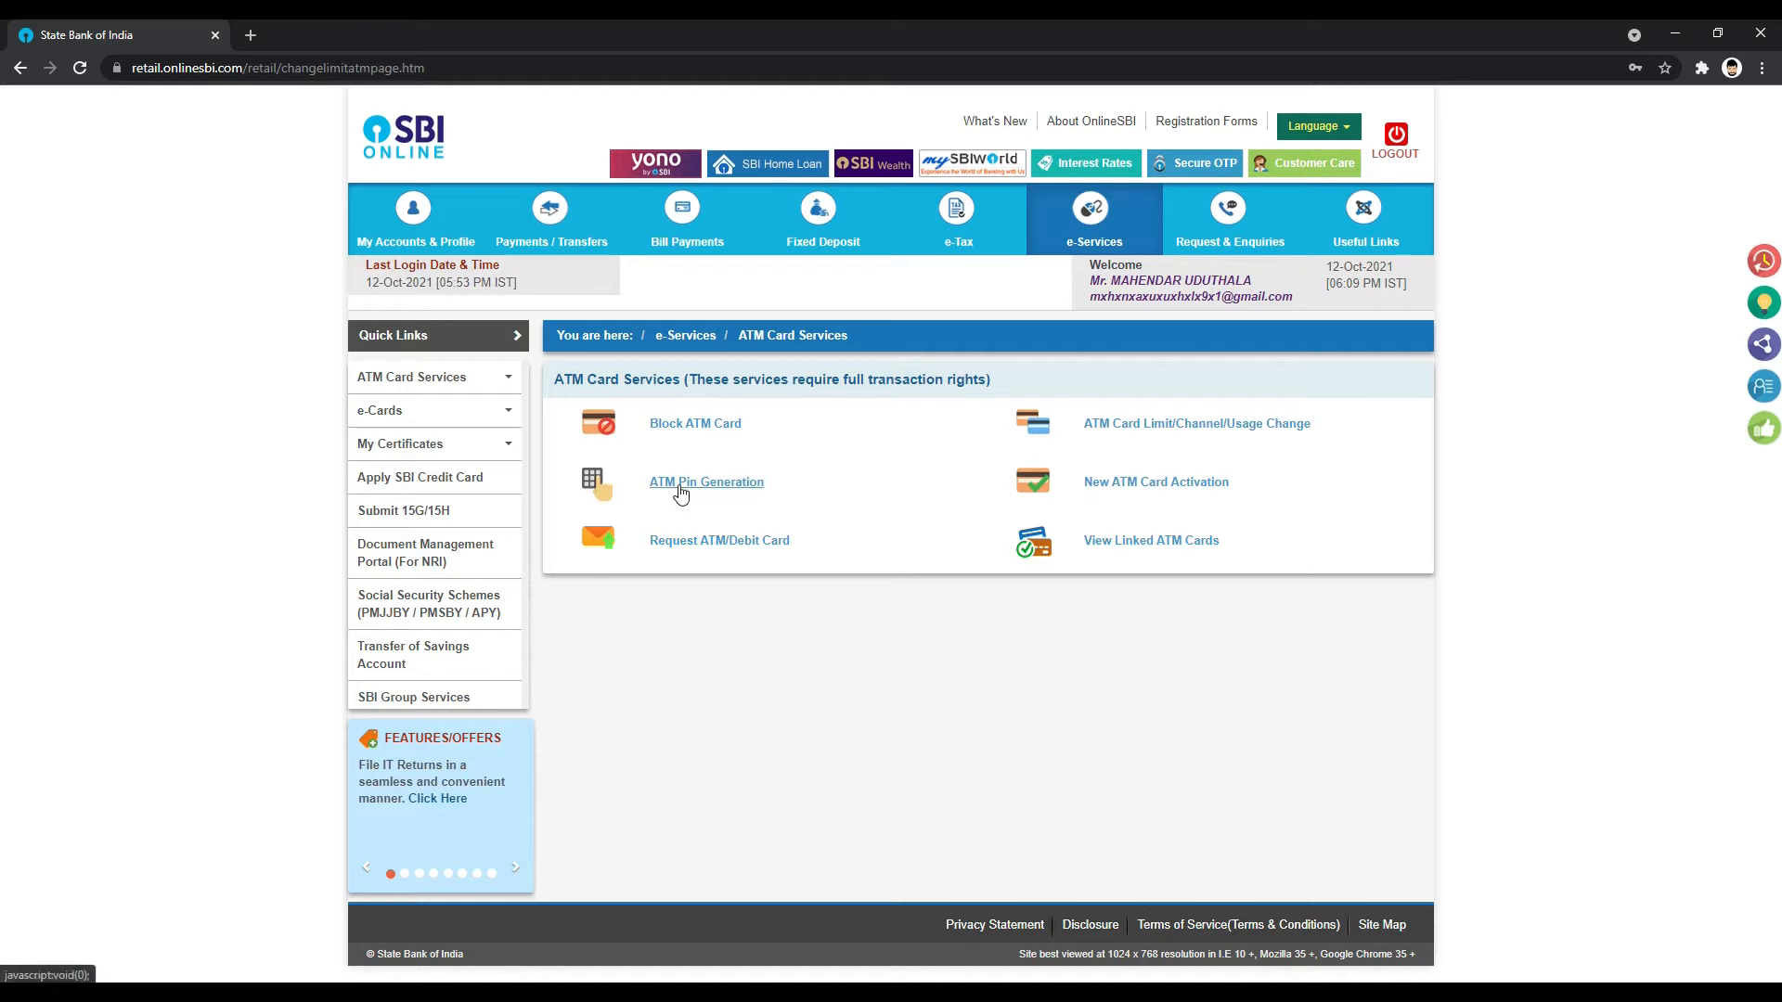
left_click(706, 482)
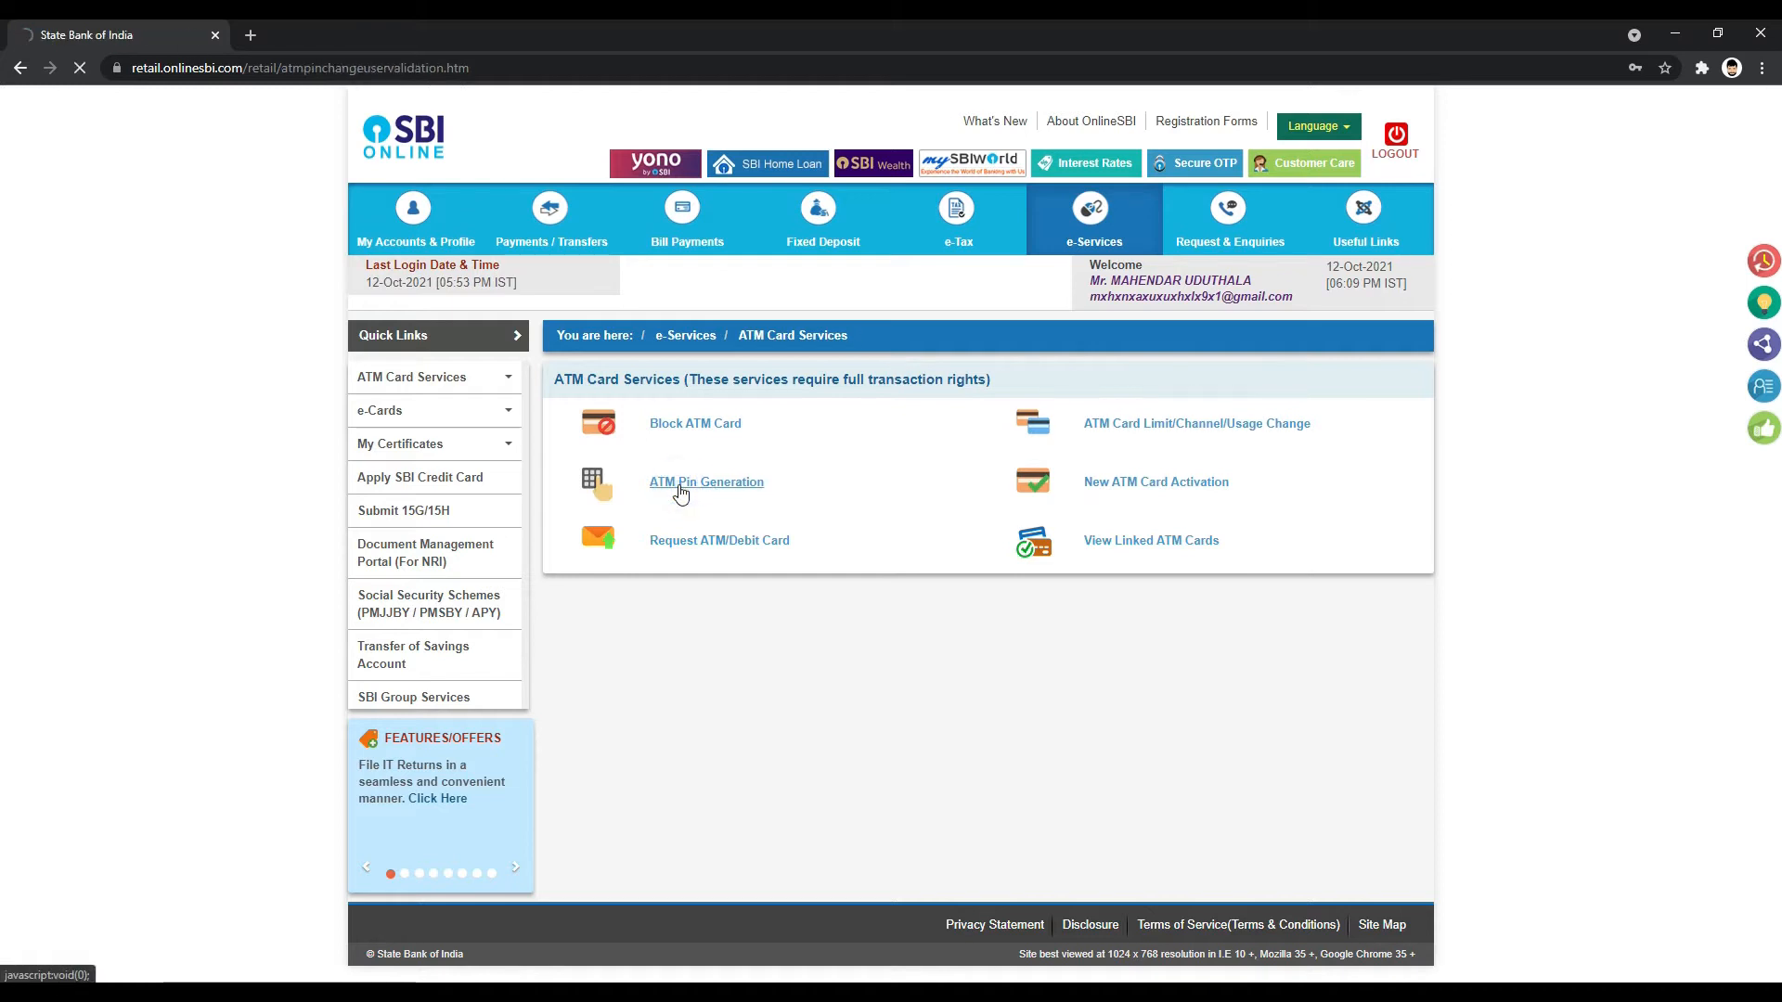
Step: Choose One Time Password validation, enter the SMS OTP and submit it
left_click(705, 482)
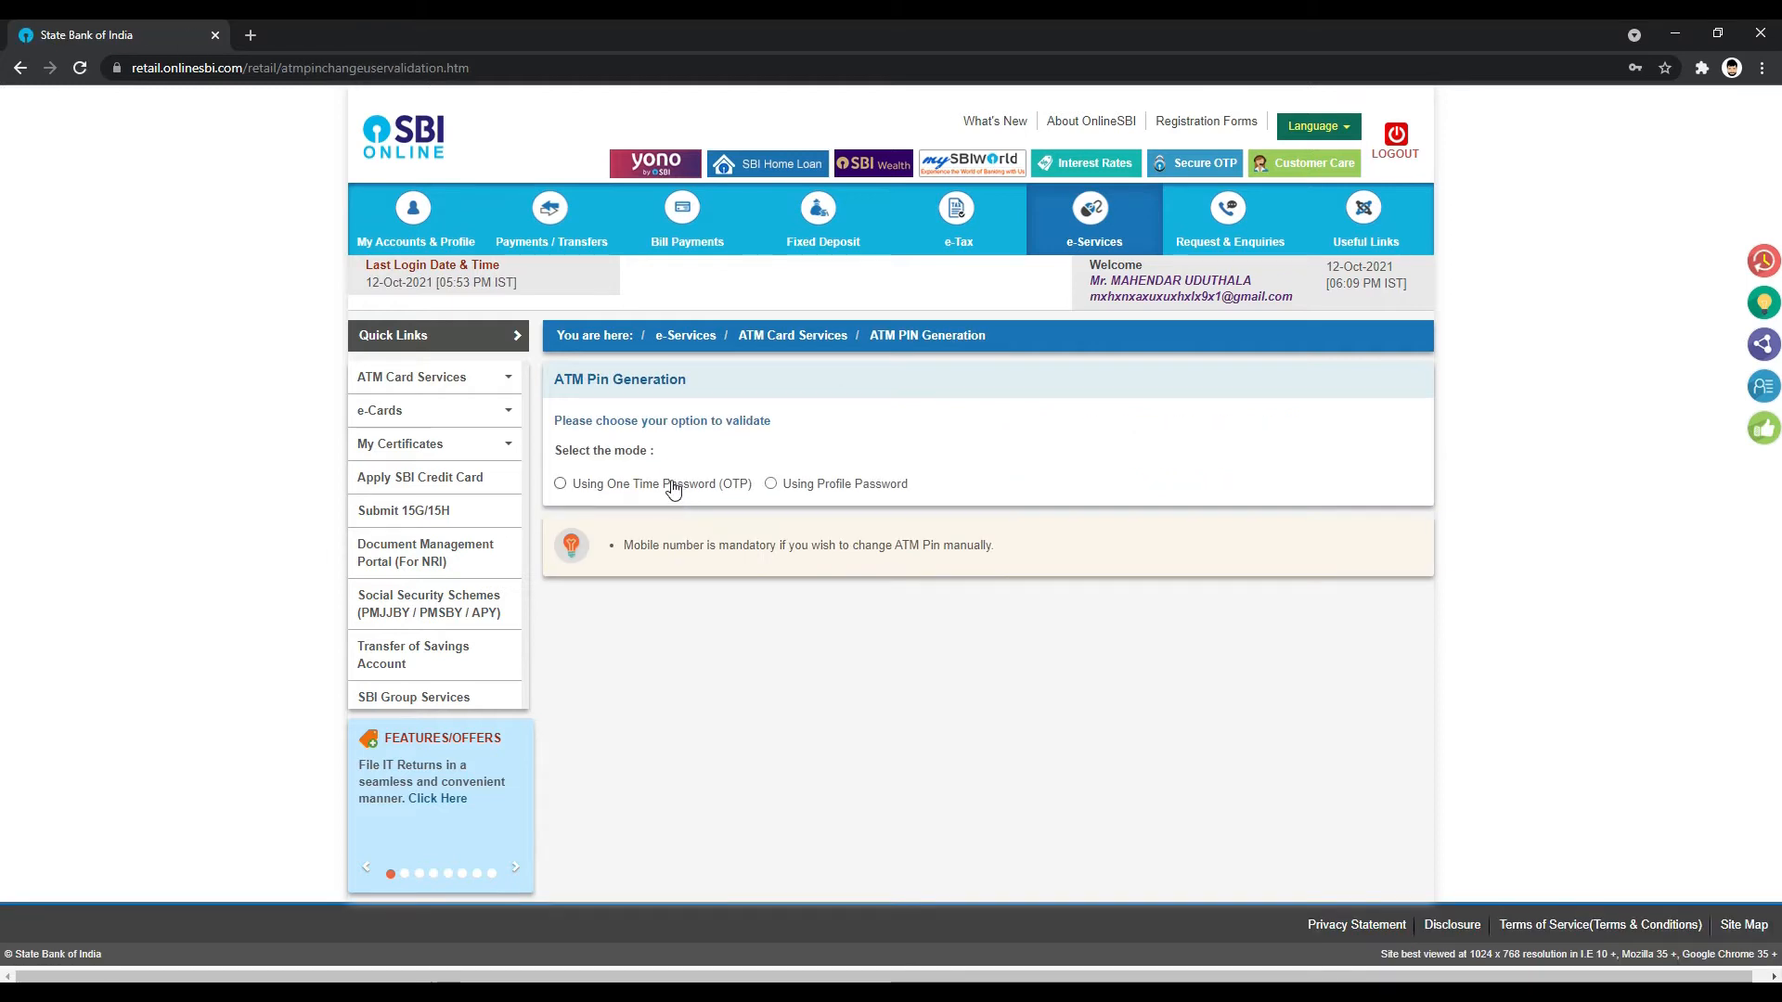
left_click(559, 483)
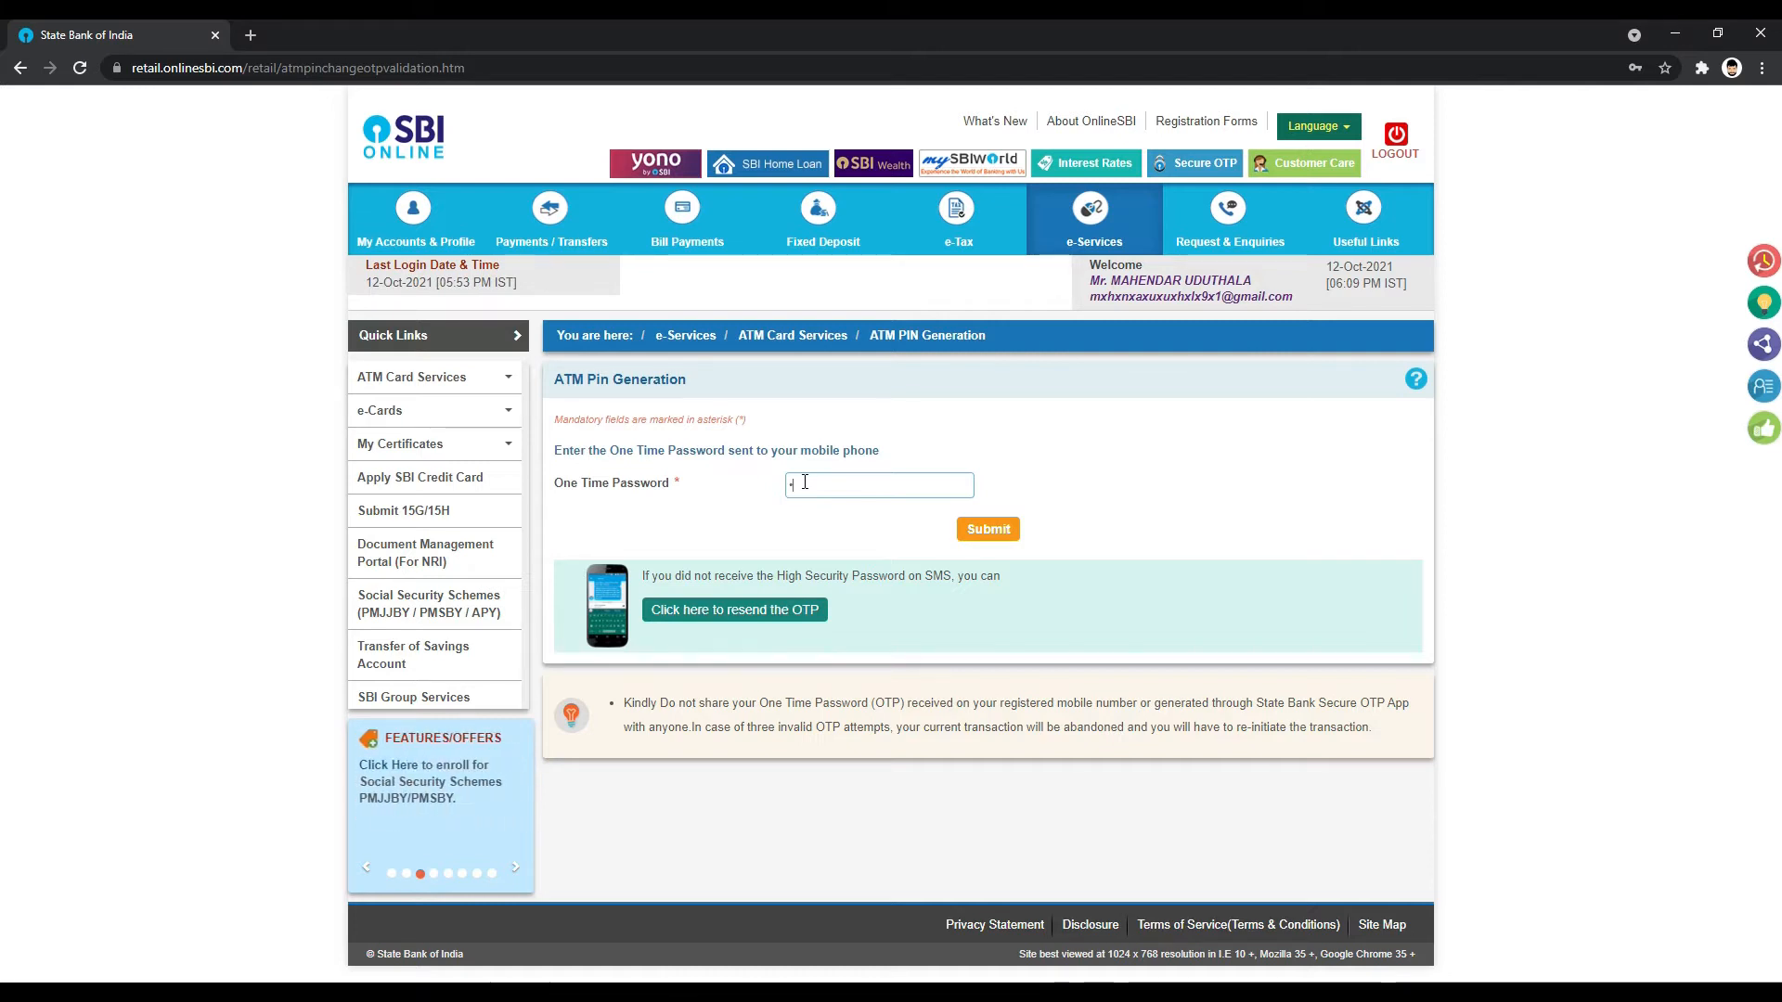
left_click(986, 528)
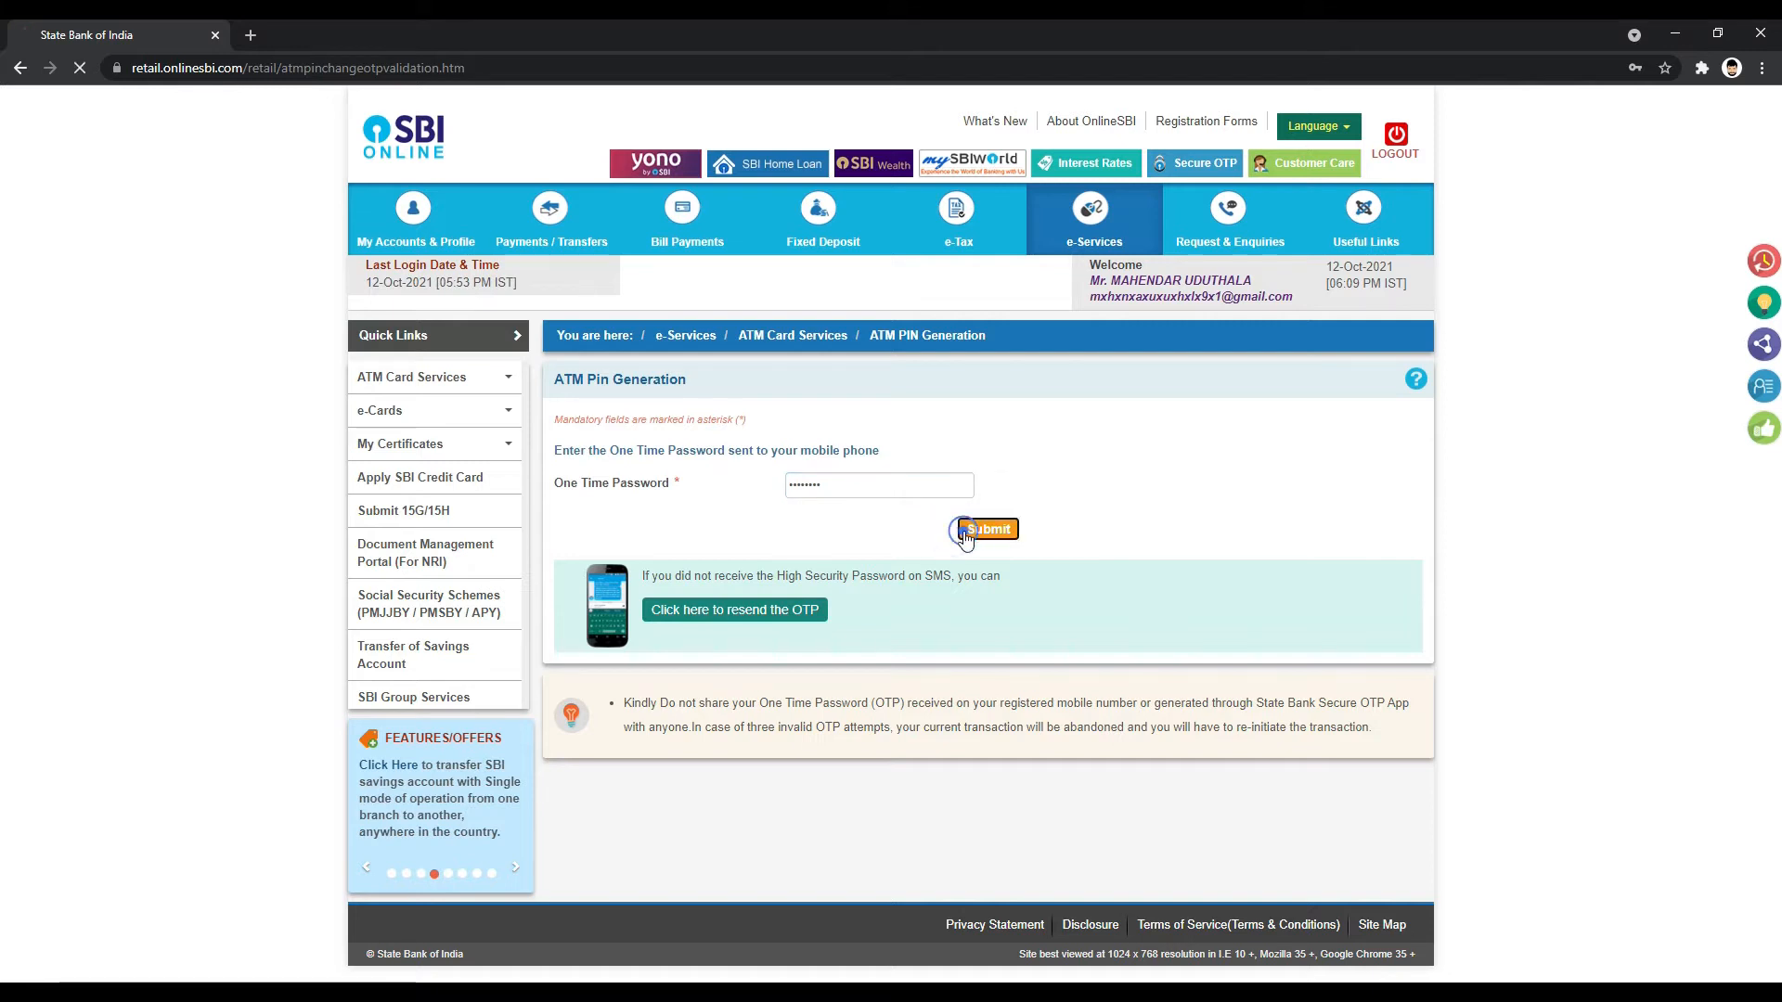
left_click(982, 530)
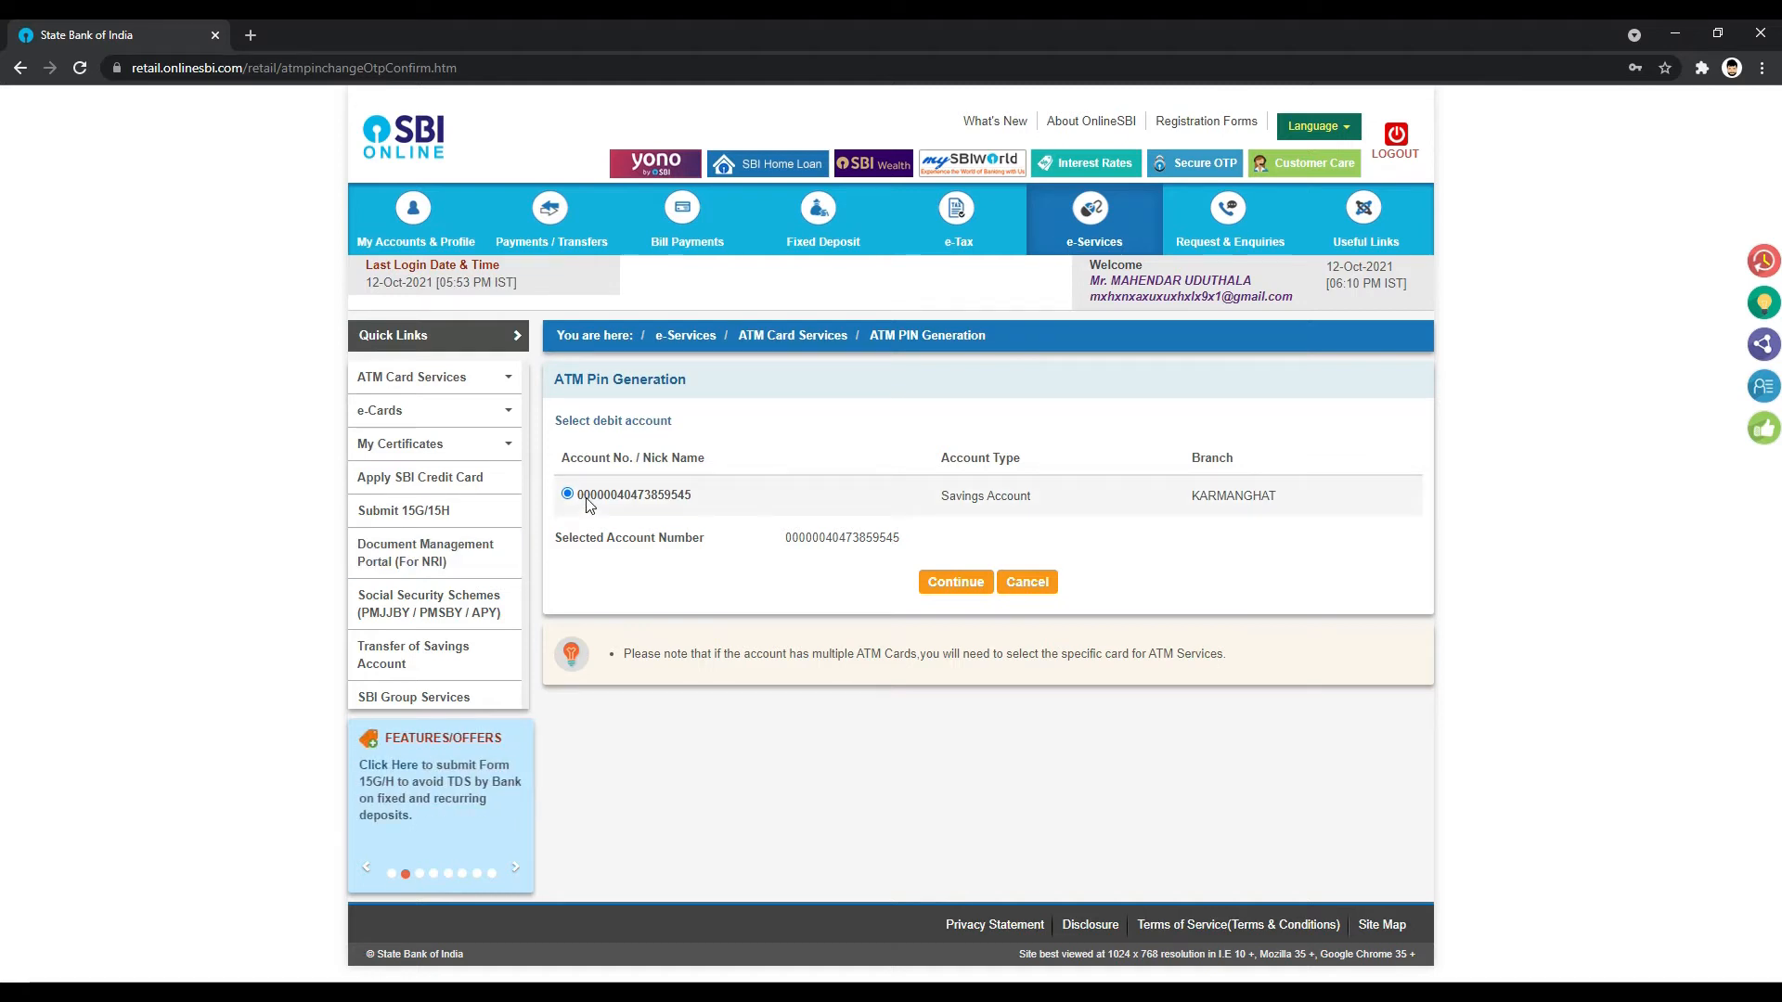
mouse_move(663, 525)
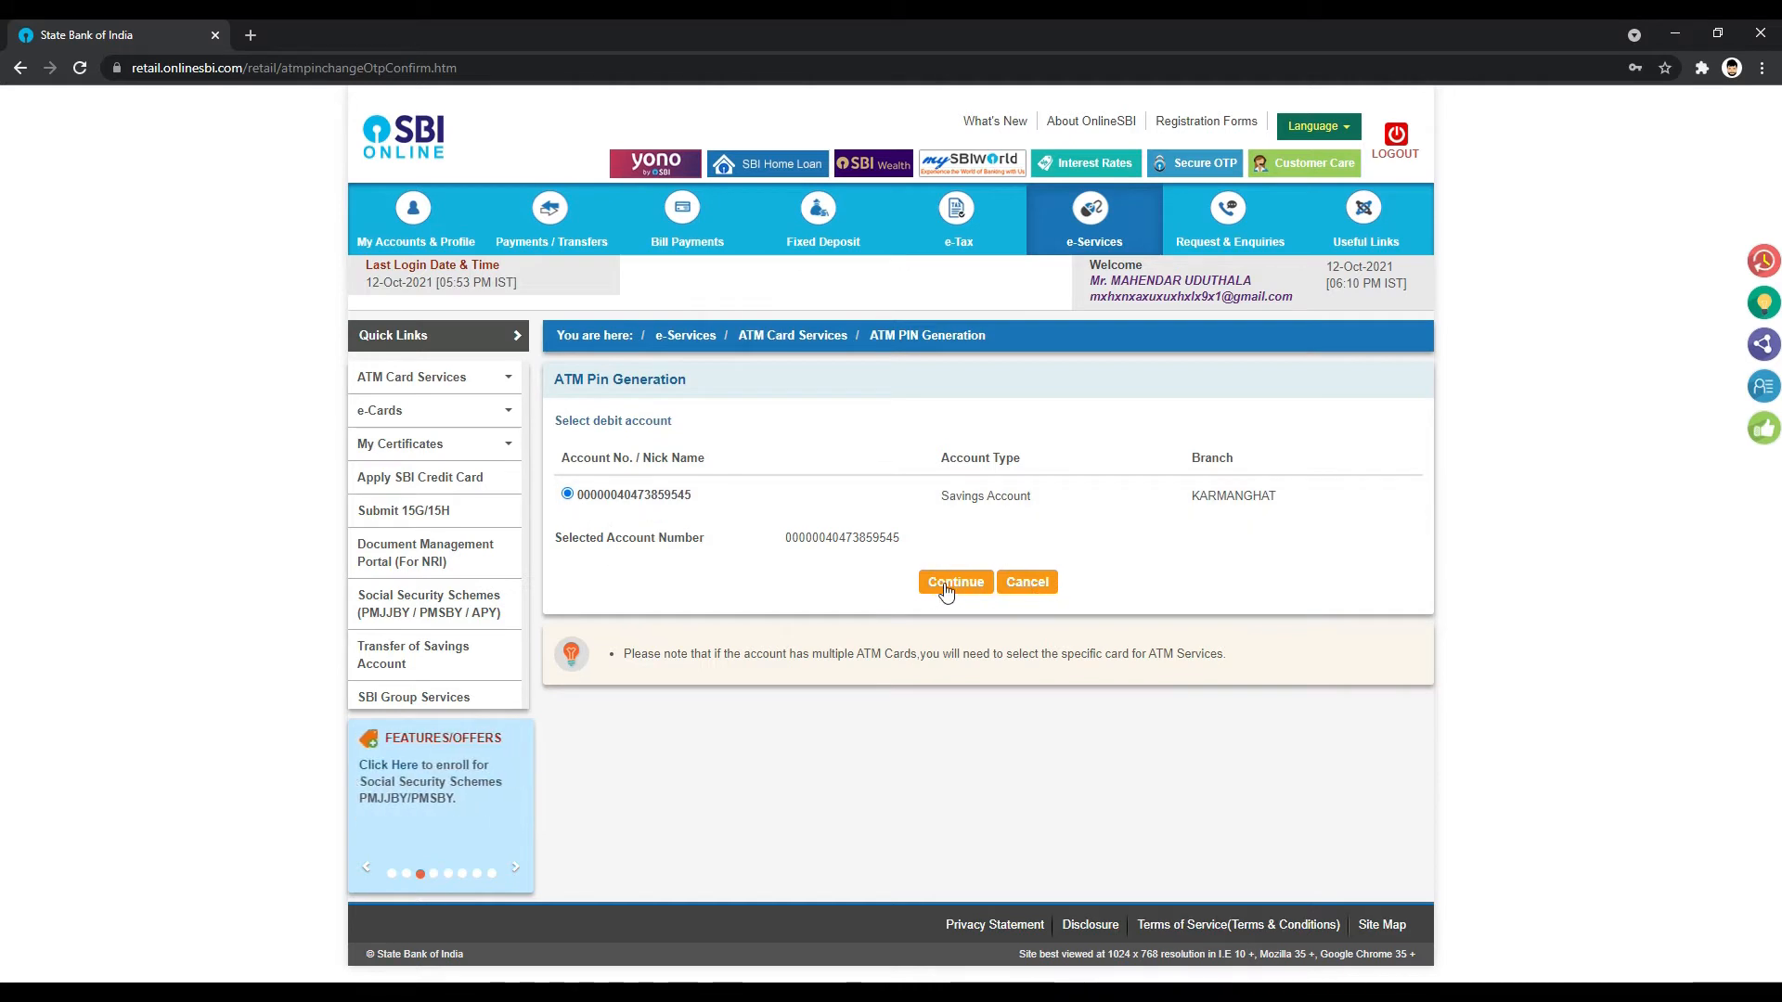
Step: Continue with the savings account and submit the active card ending 4112
left_click(955, 582)
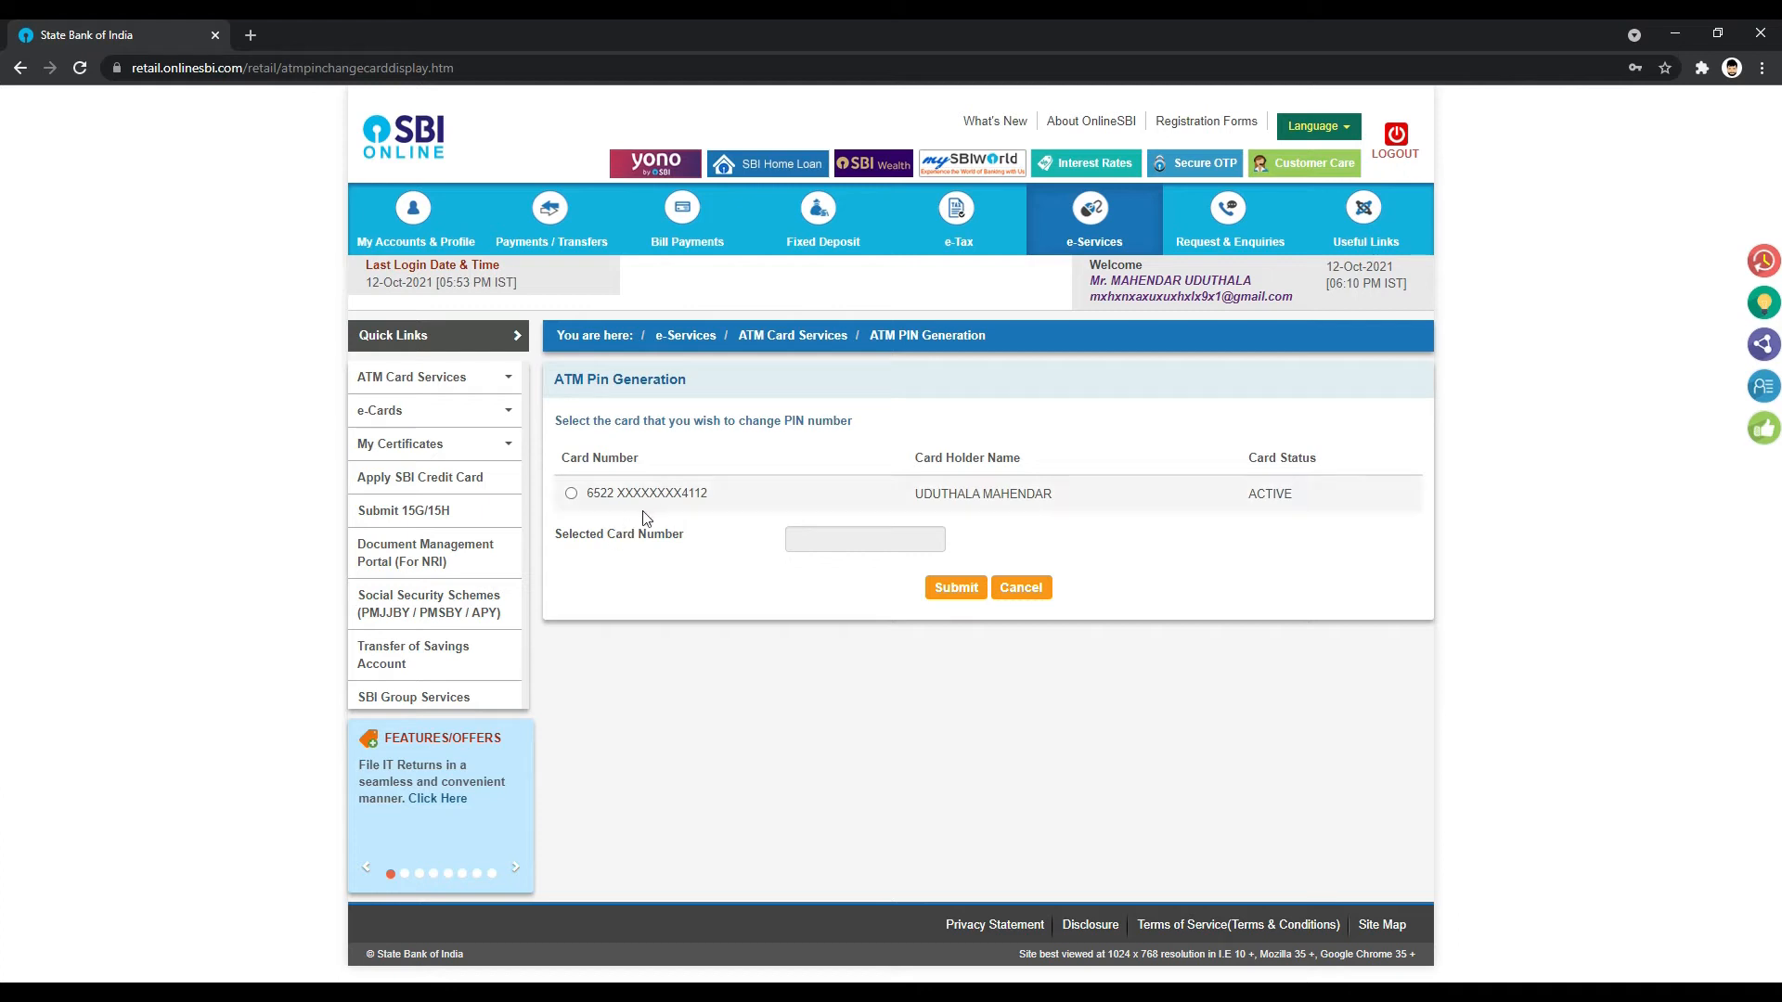
mouse_move(733, 507)
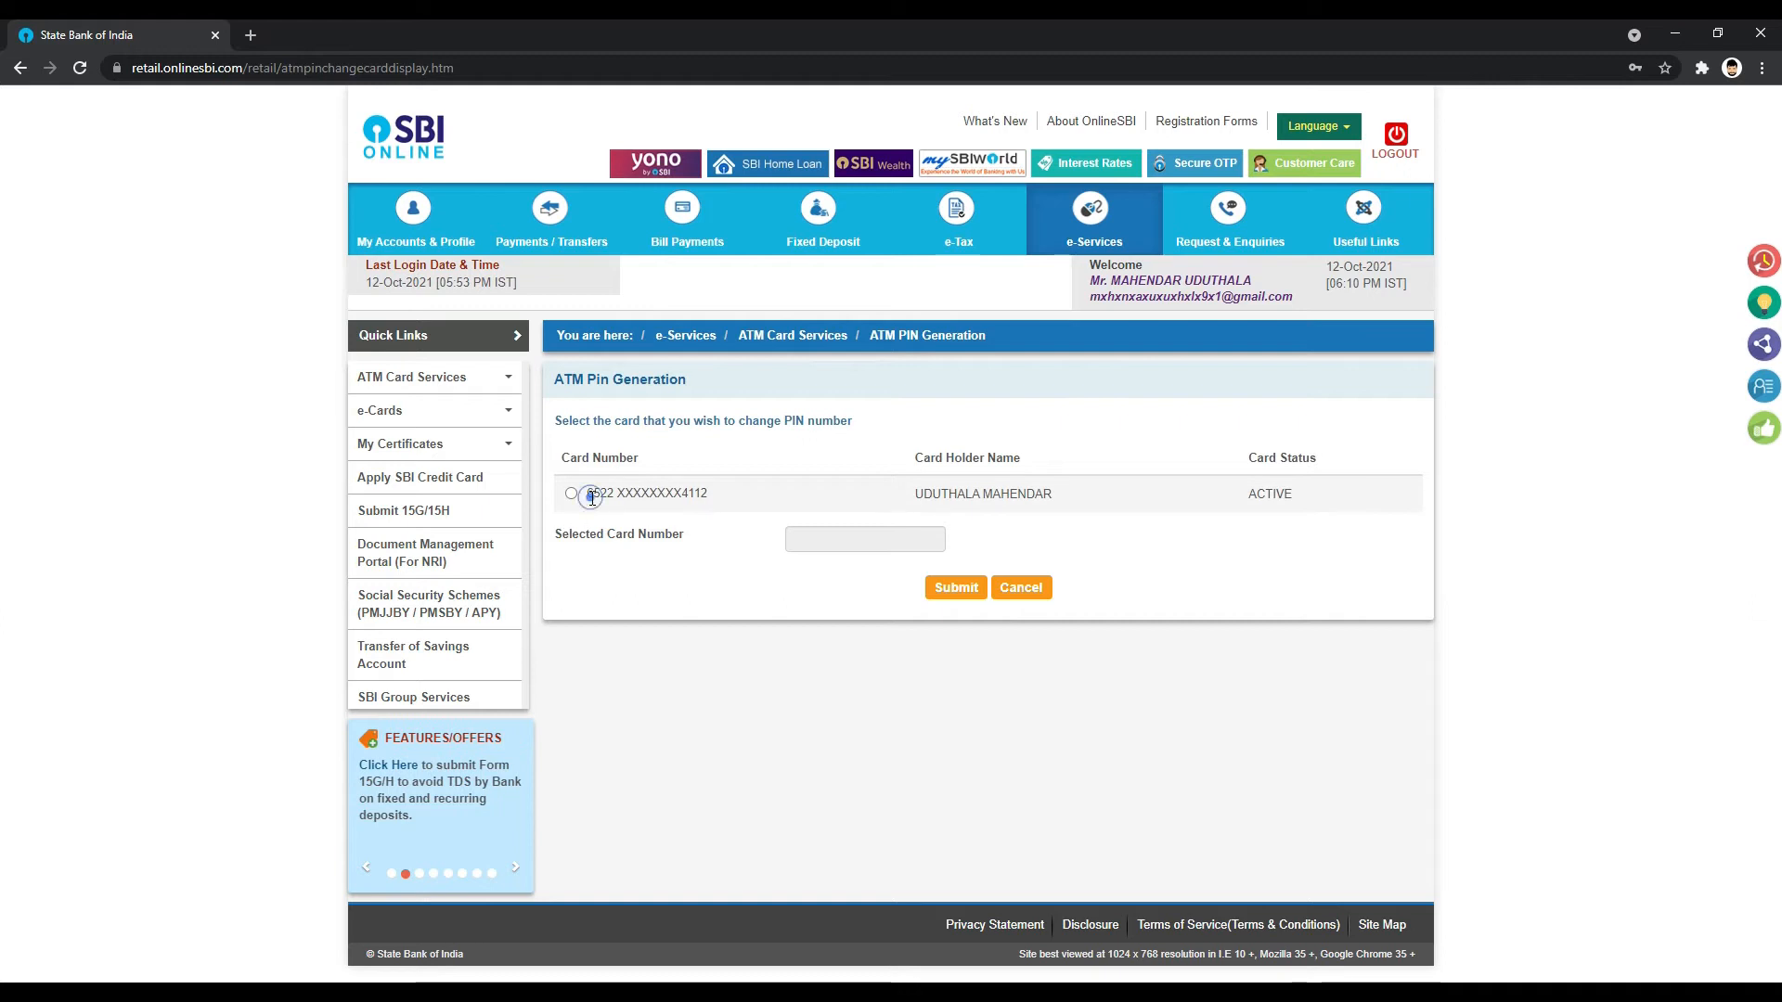
left_click(570, 492)
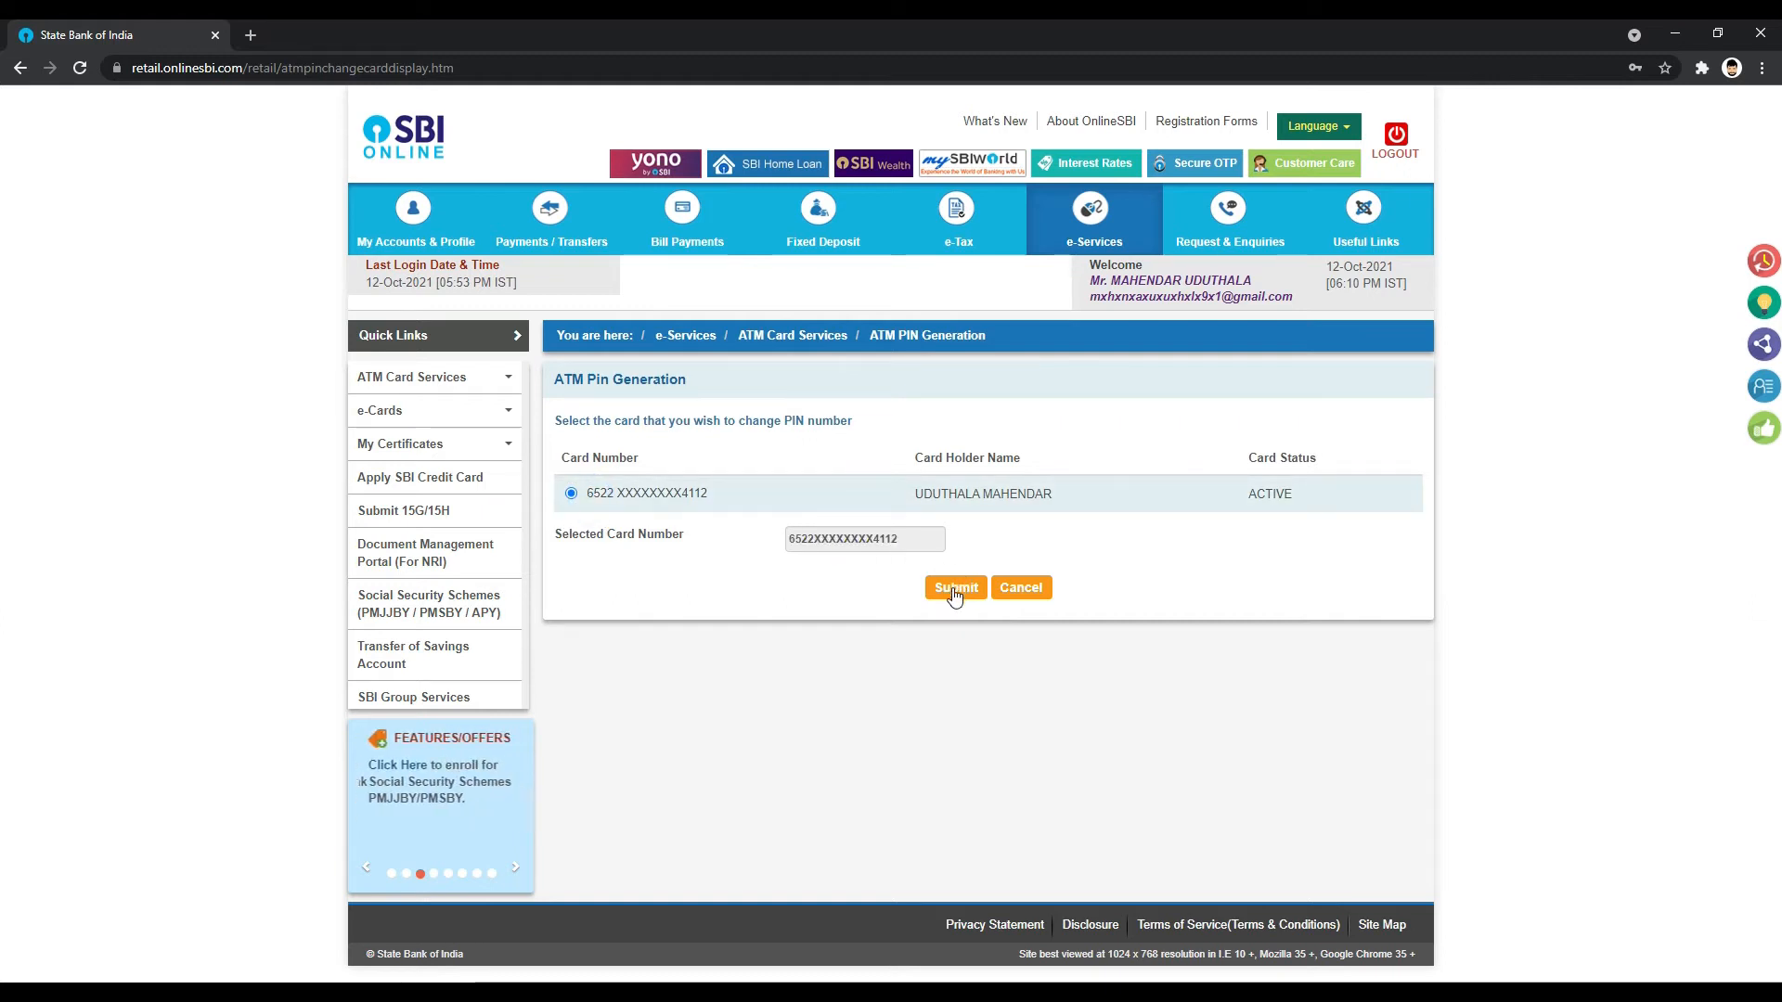
left_click(955, 587)
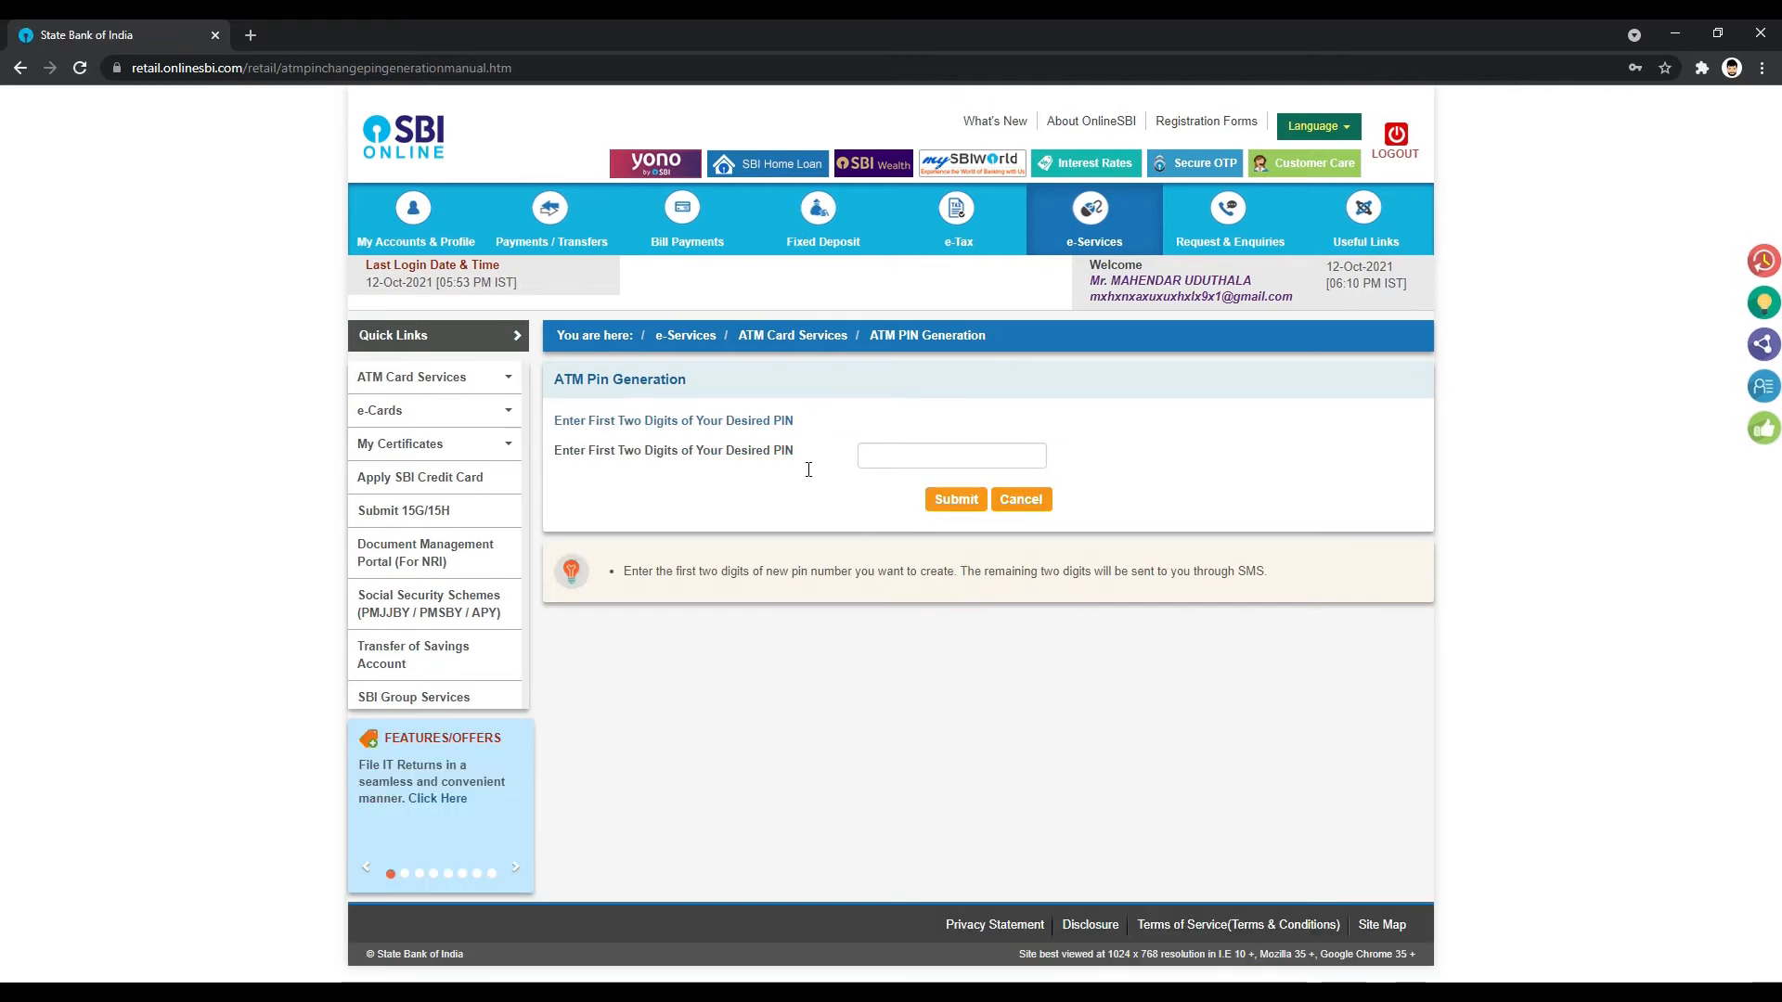
Step: Enter '93' as the first two digits of the desired PIN and submit
left_click(951, 456)
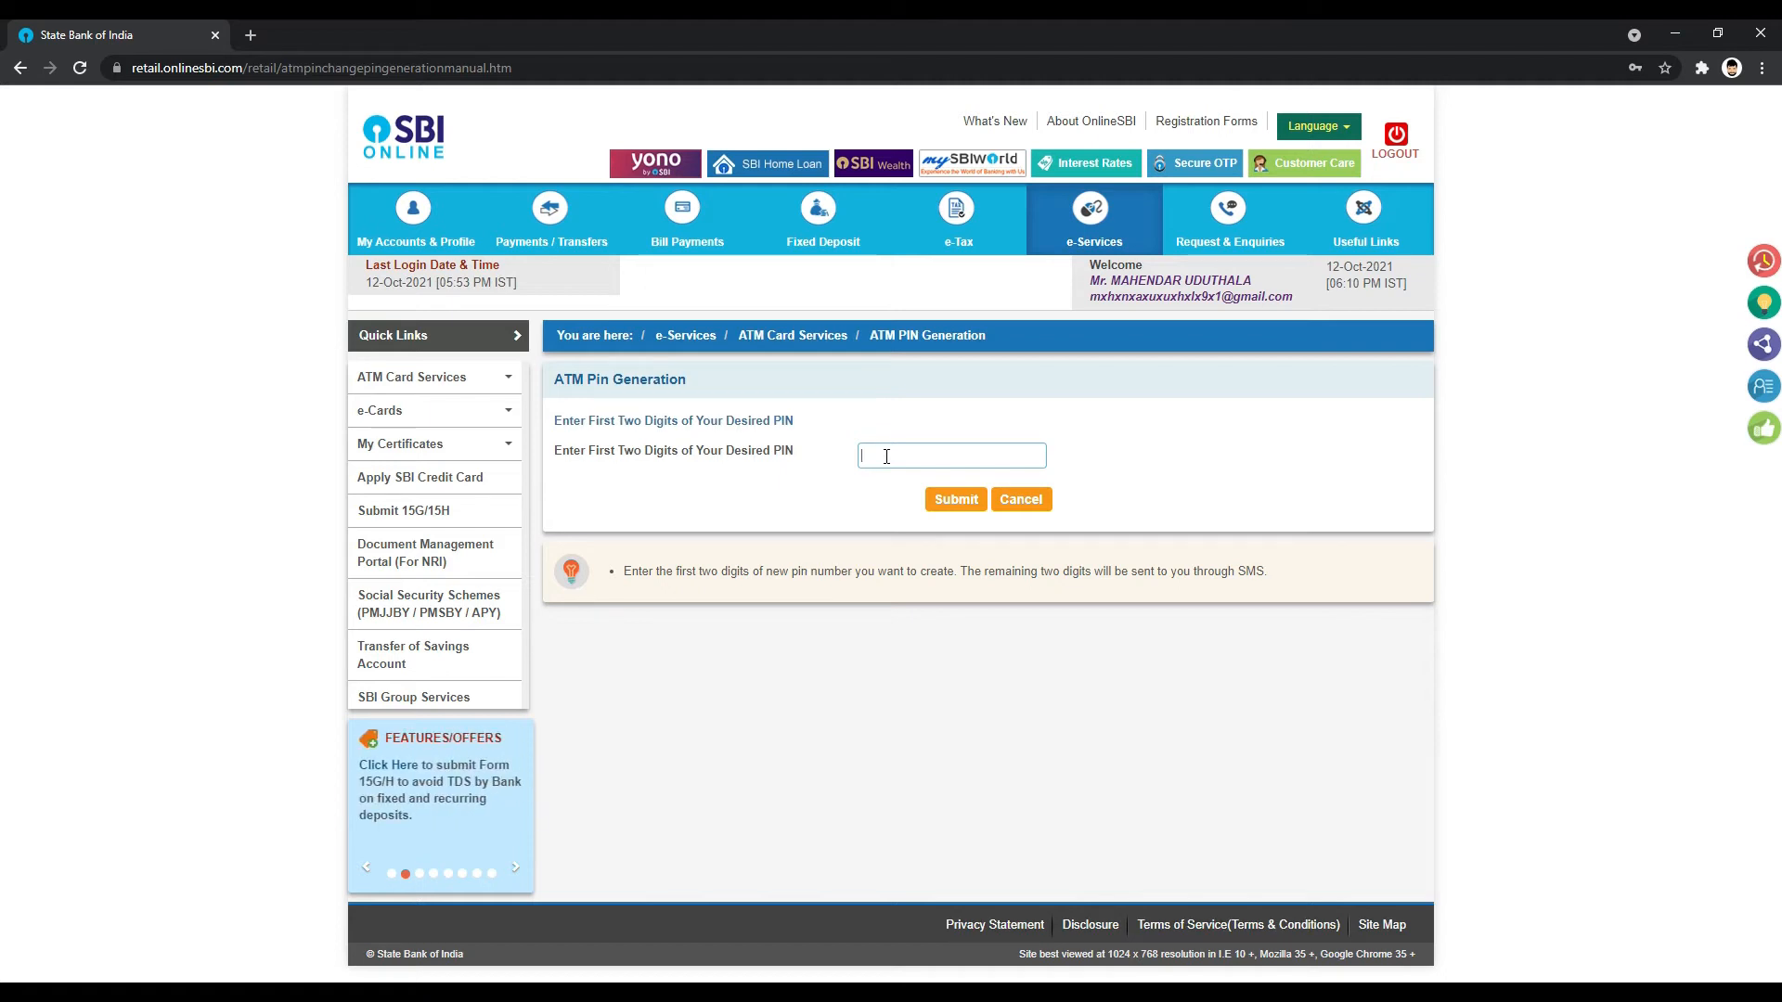
type("93")
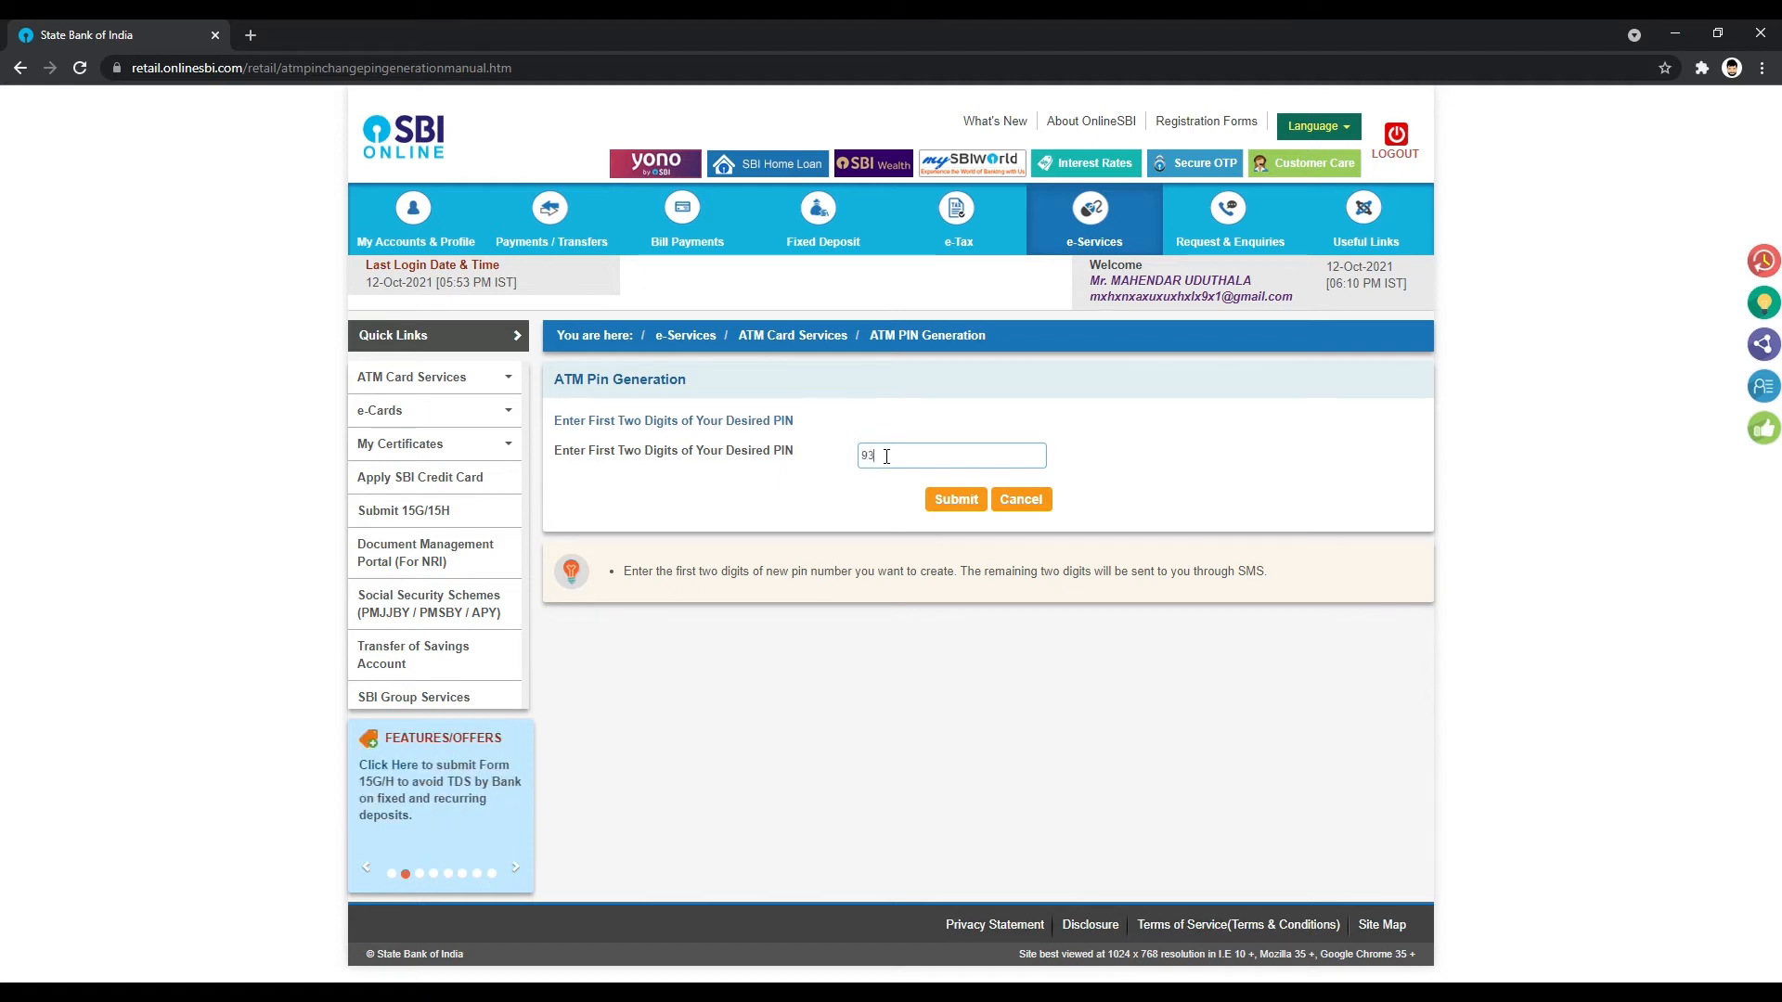
left_click(955, 500)
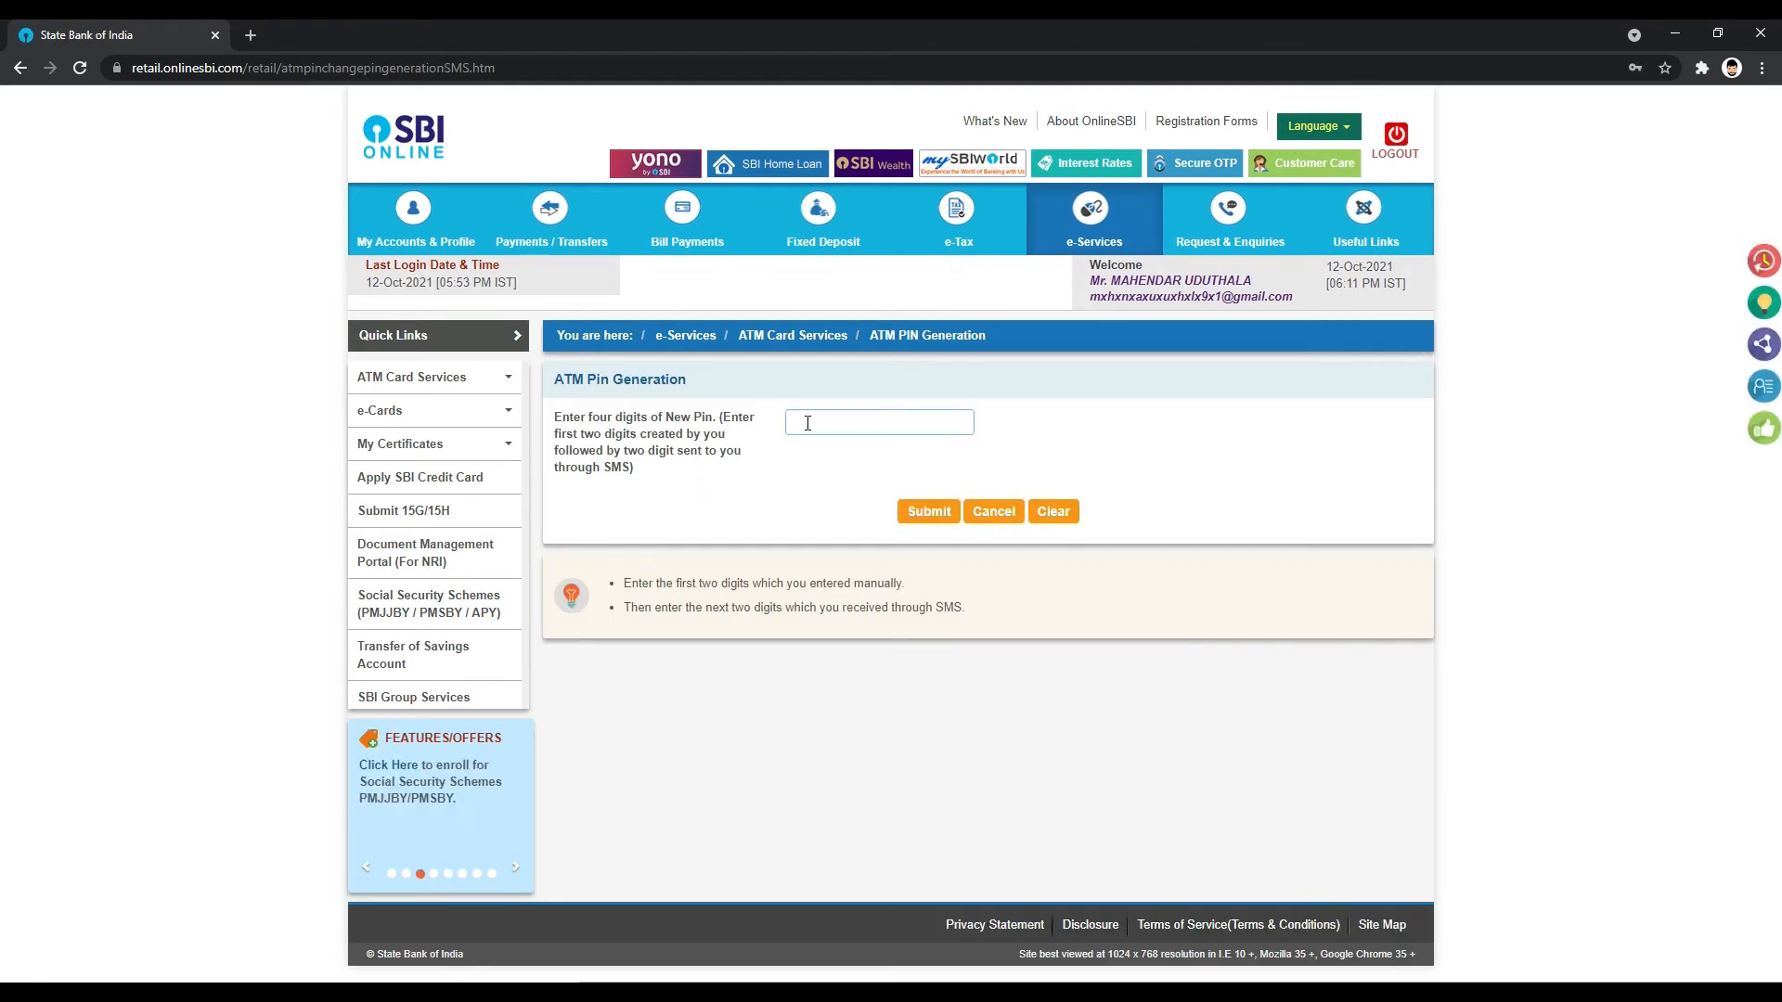
Step: Enter the full four-digit PIN, submit, then re-enter and confirm it after the error
type("4")
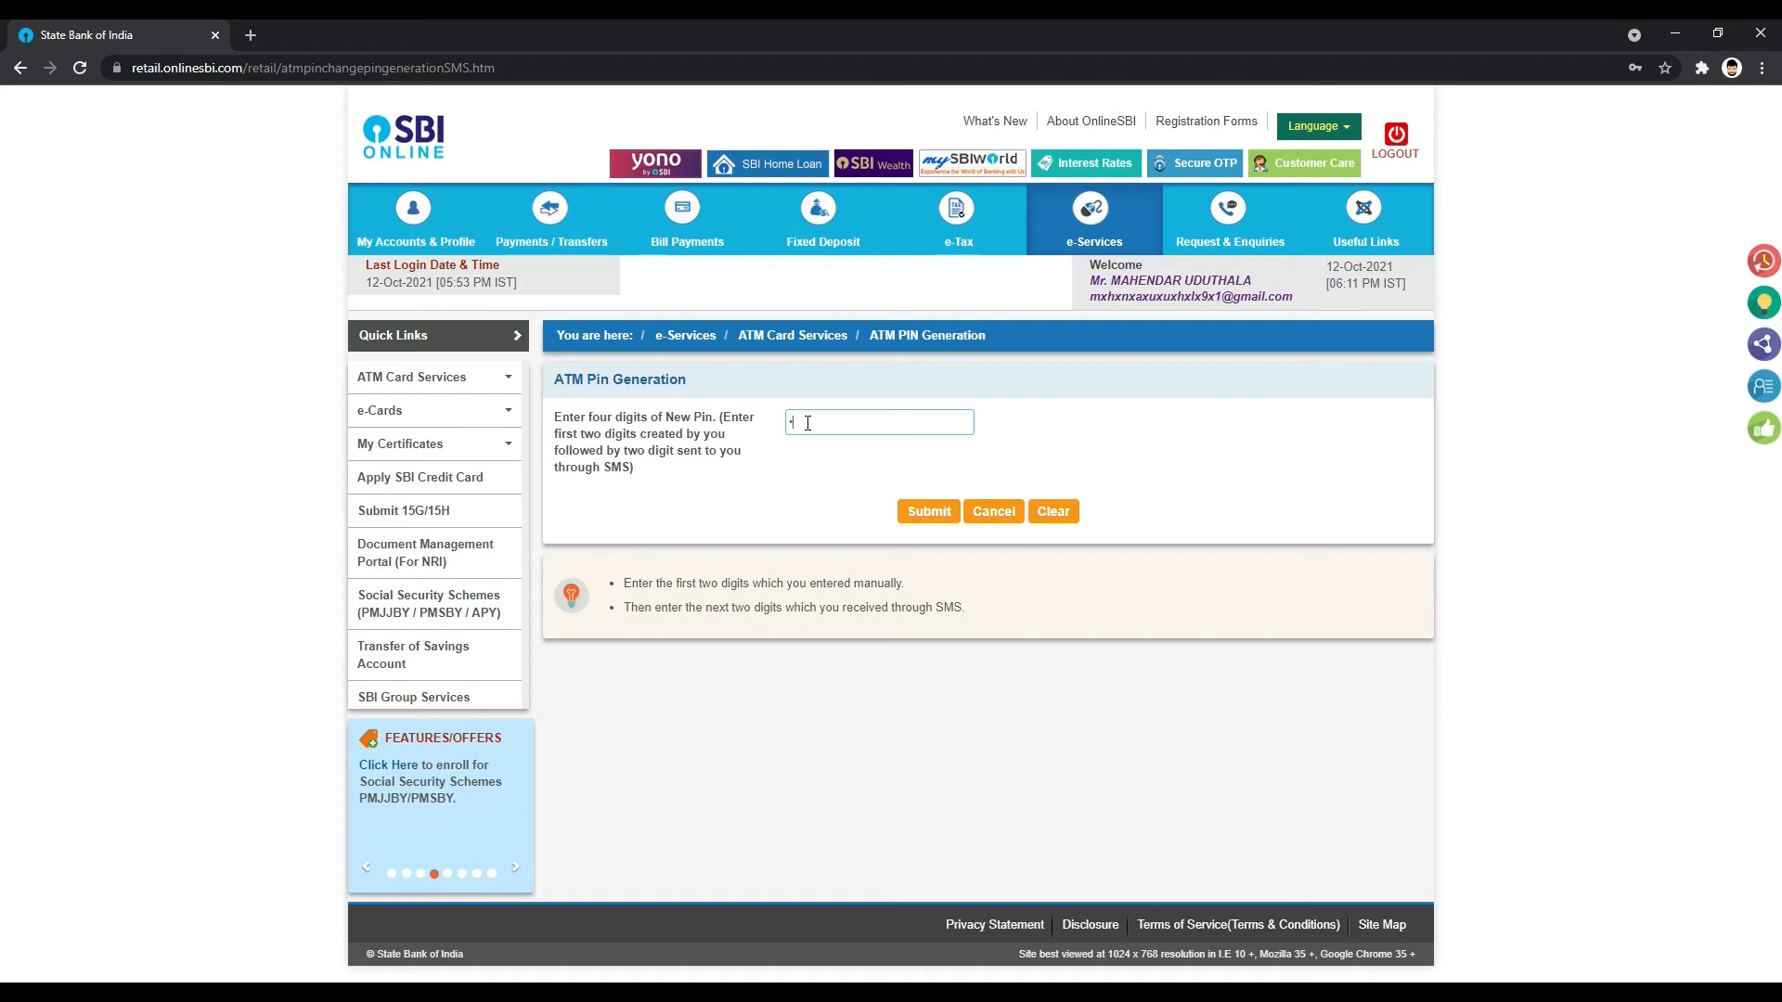
type("5")
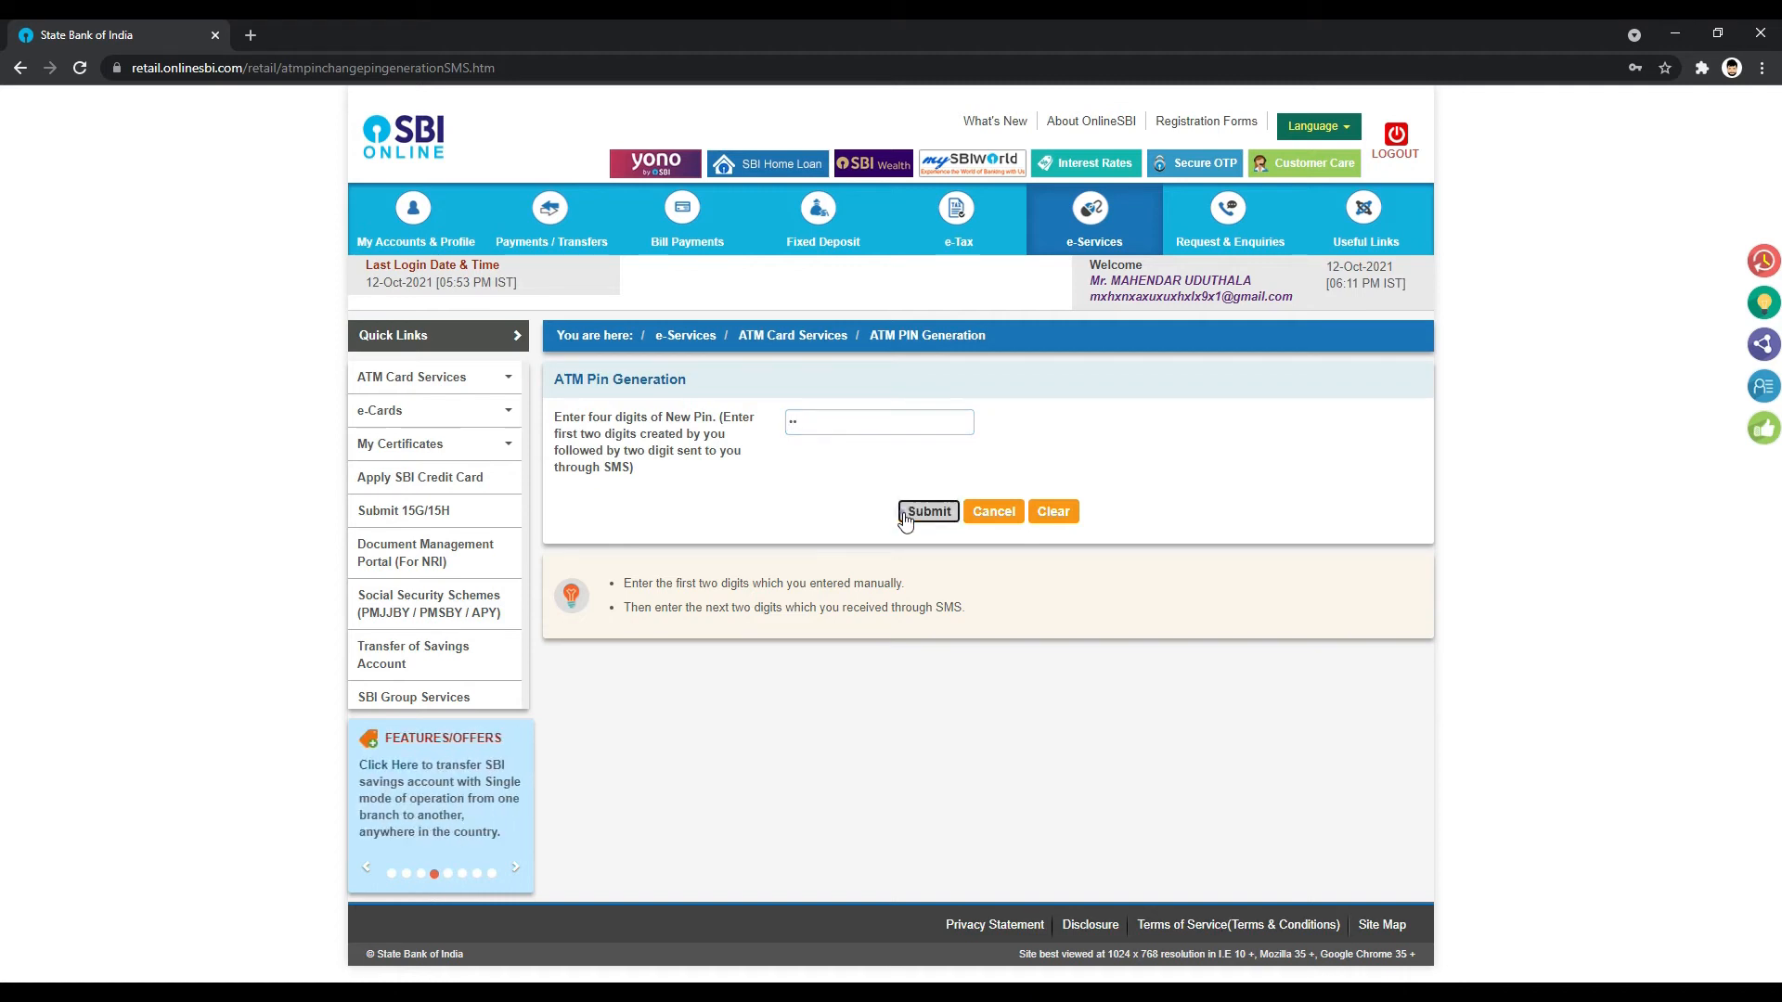
left_click(927, 511)
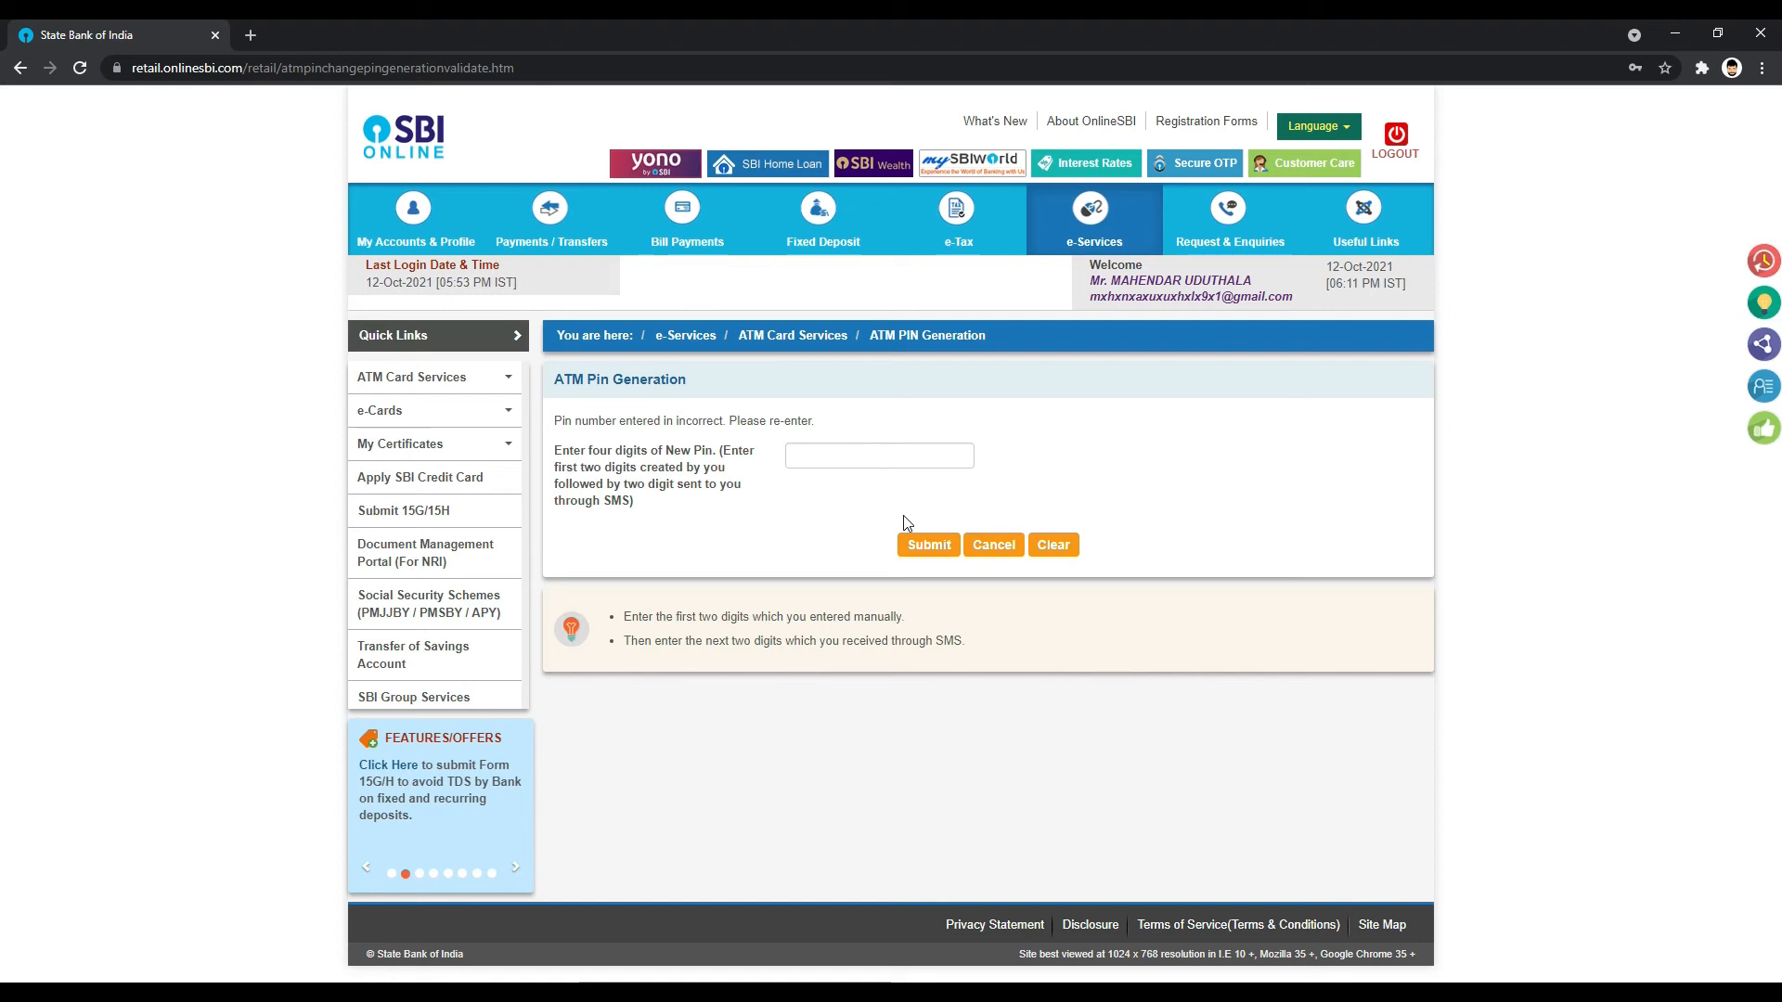
left_click(879, 455)
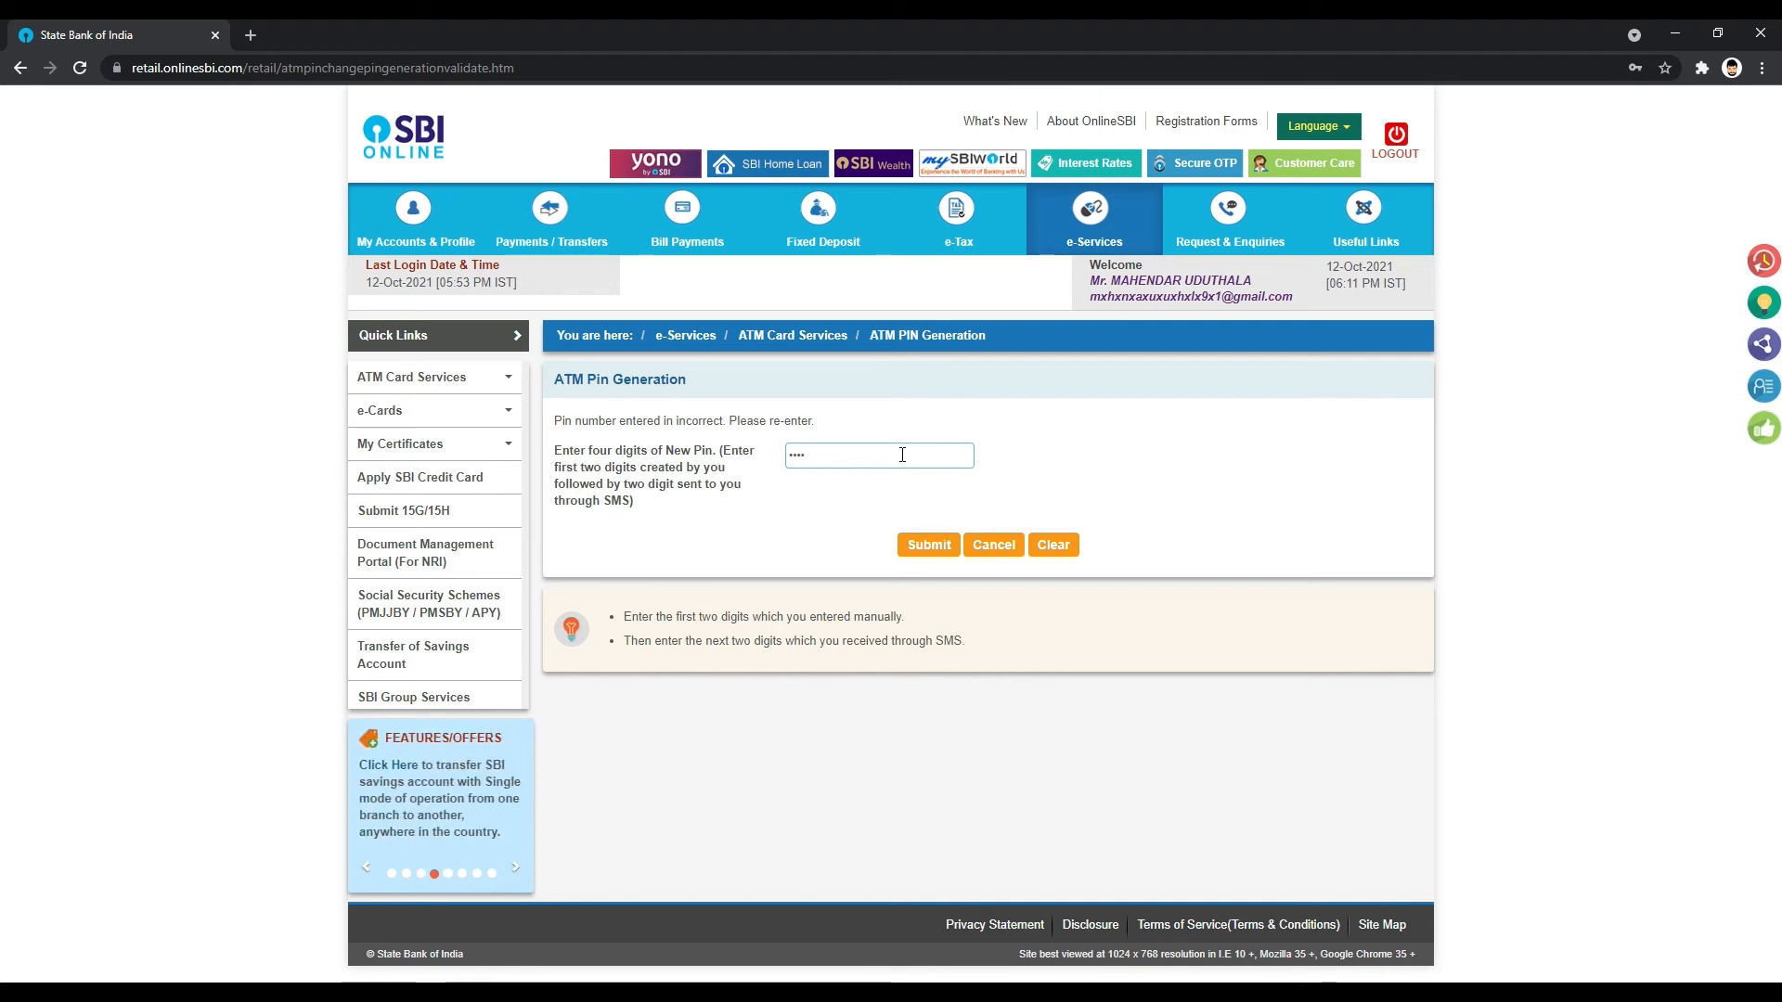
left_click(927, 545)
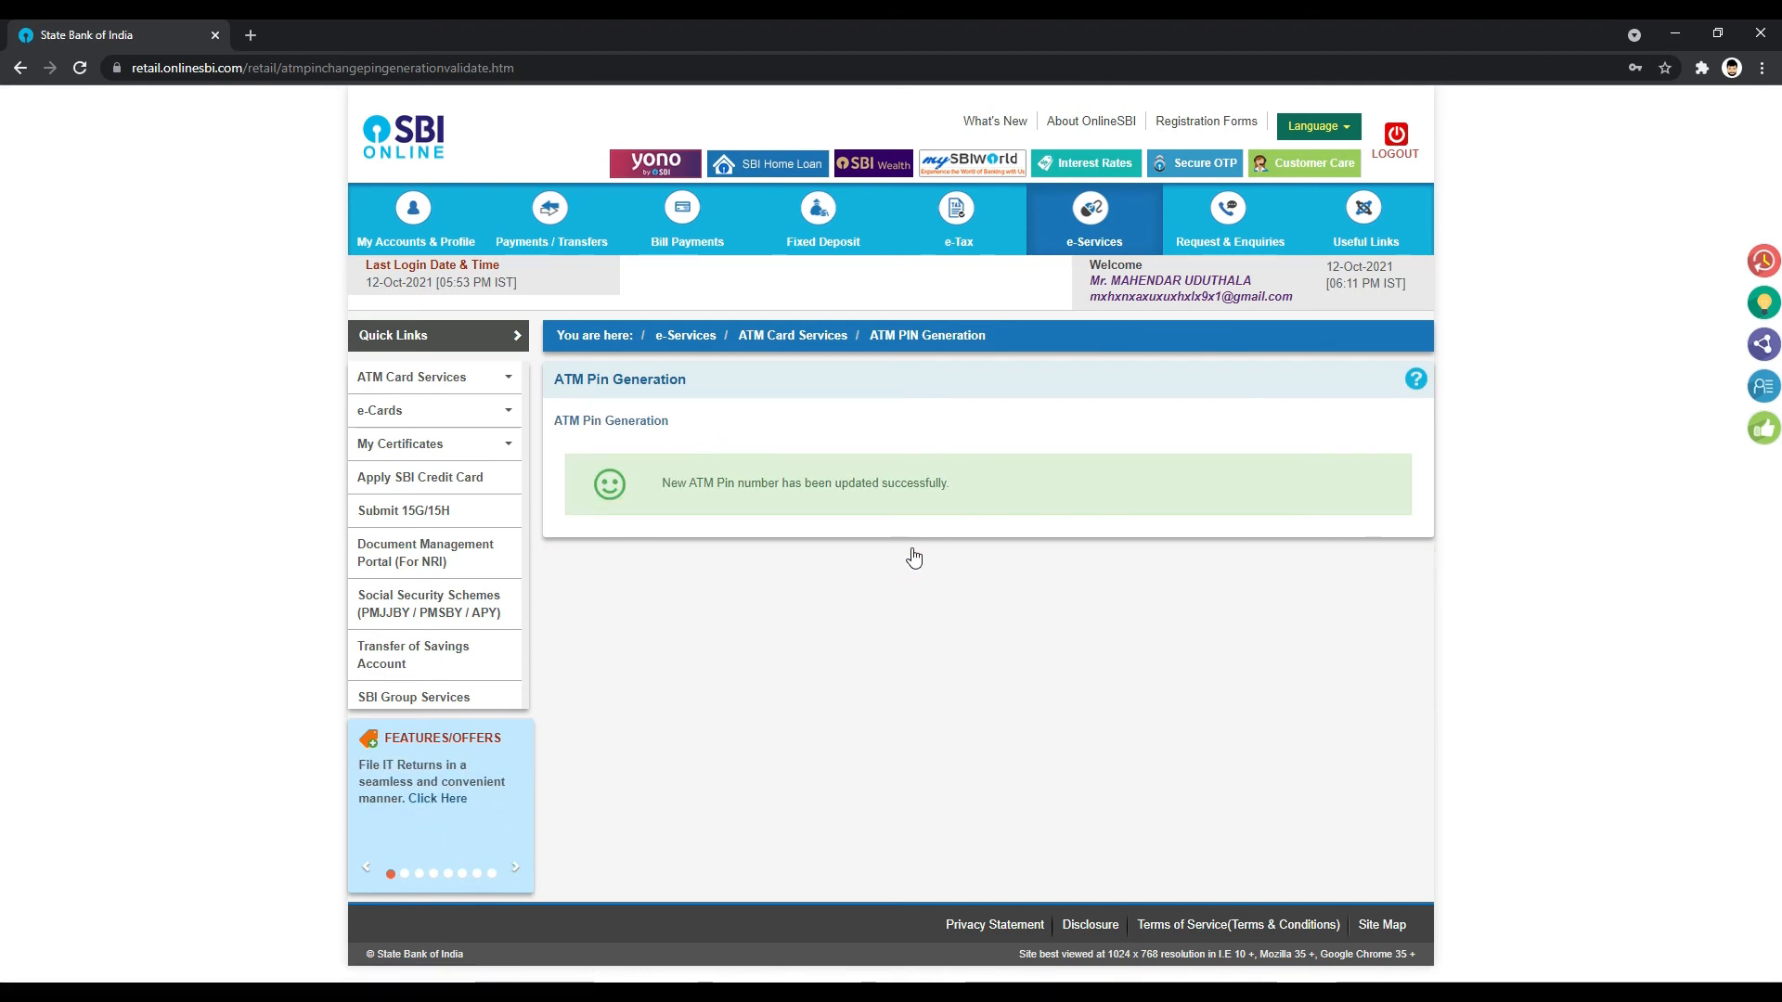
mouse_move(715, 513)
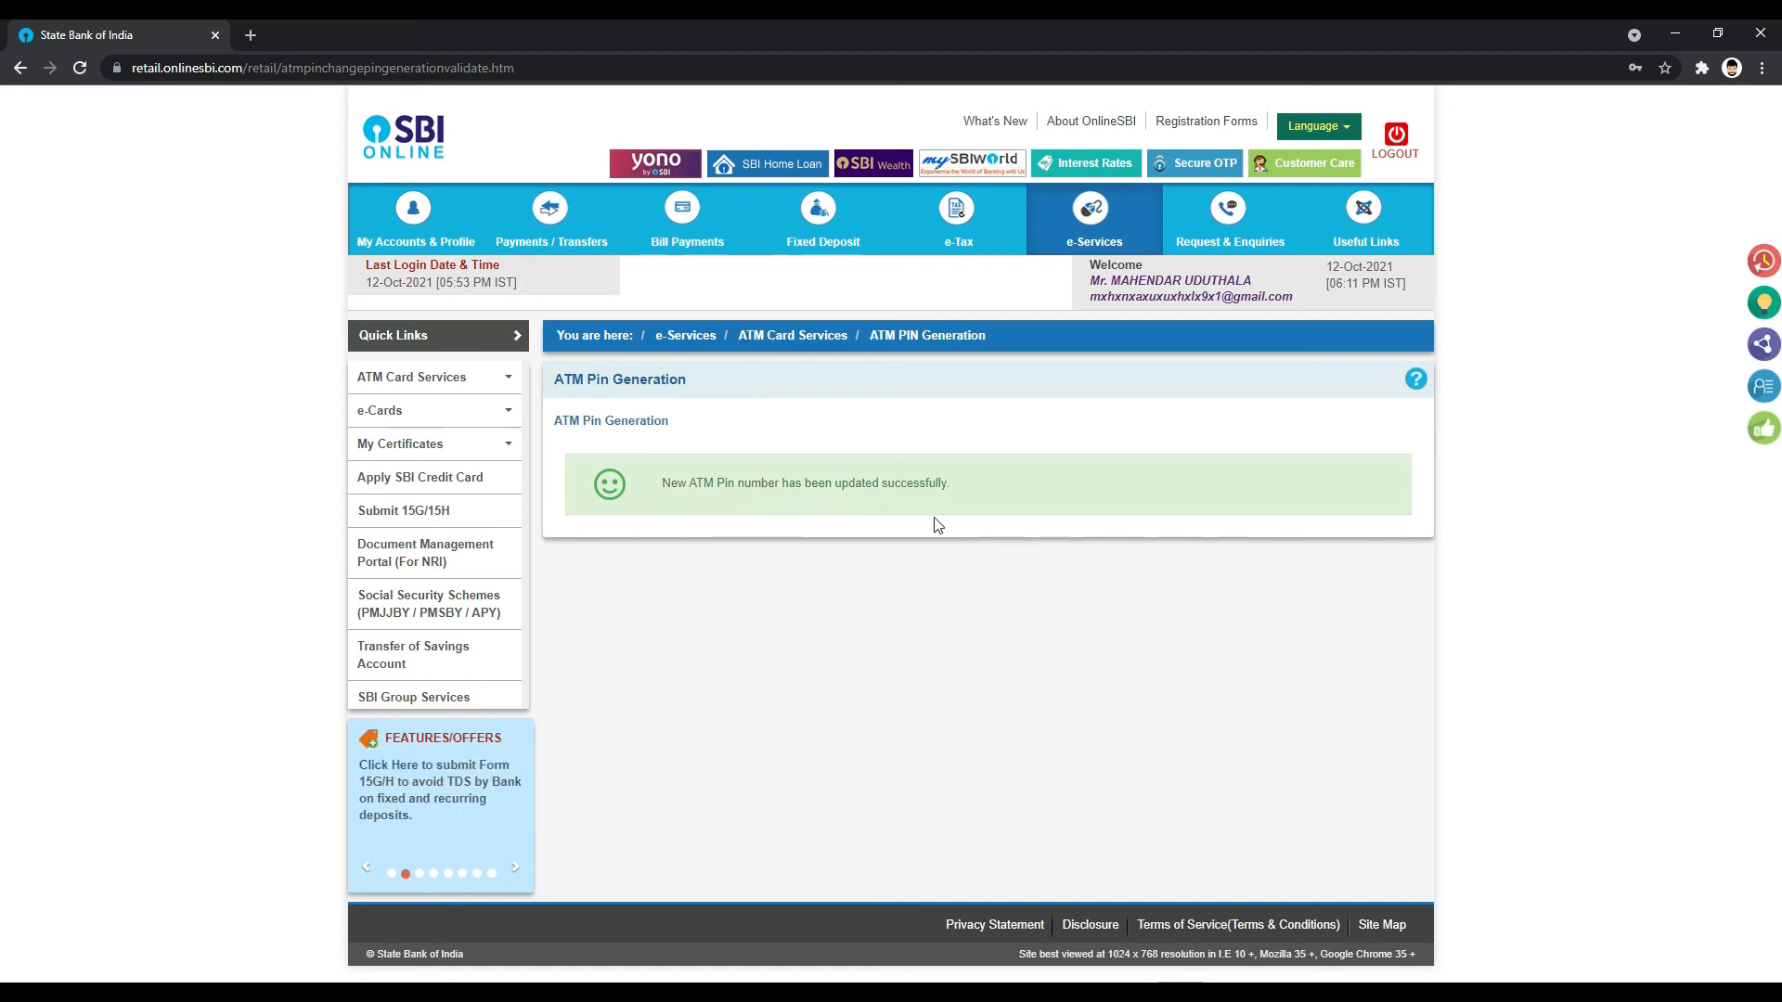
mouse_move(1098, 198)
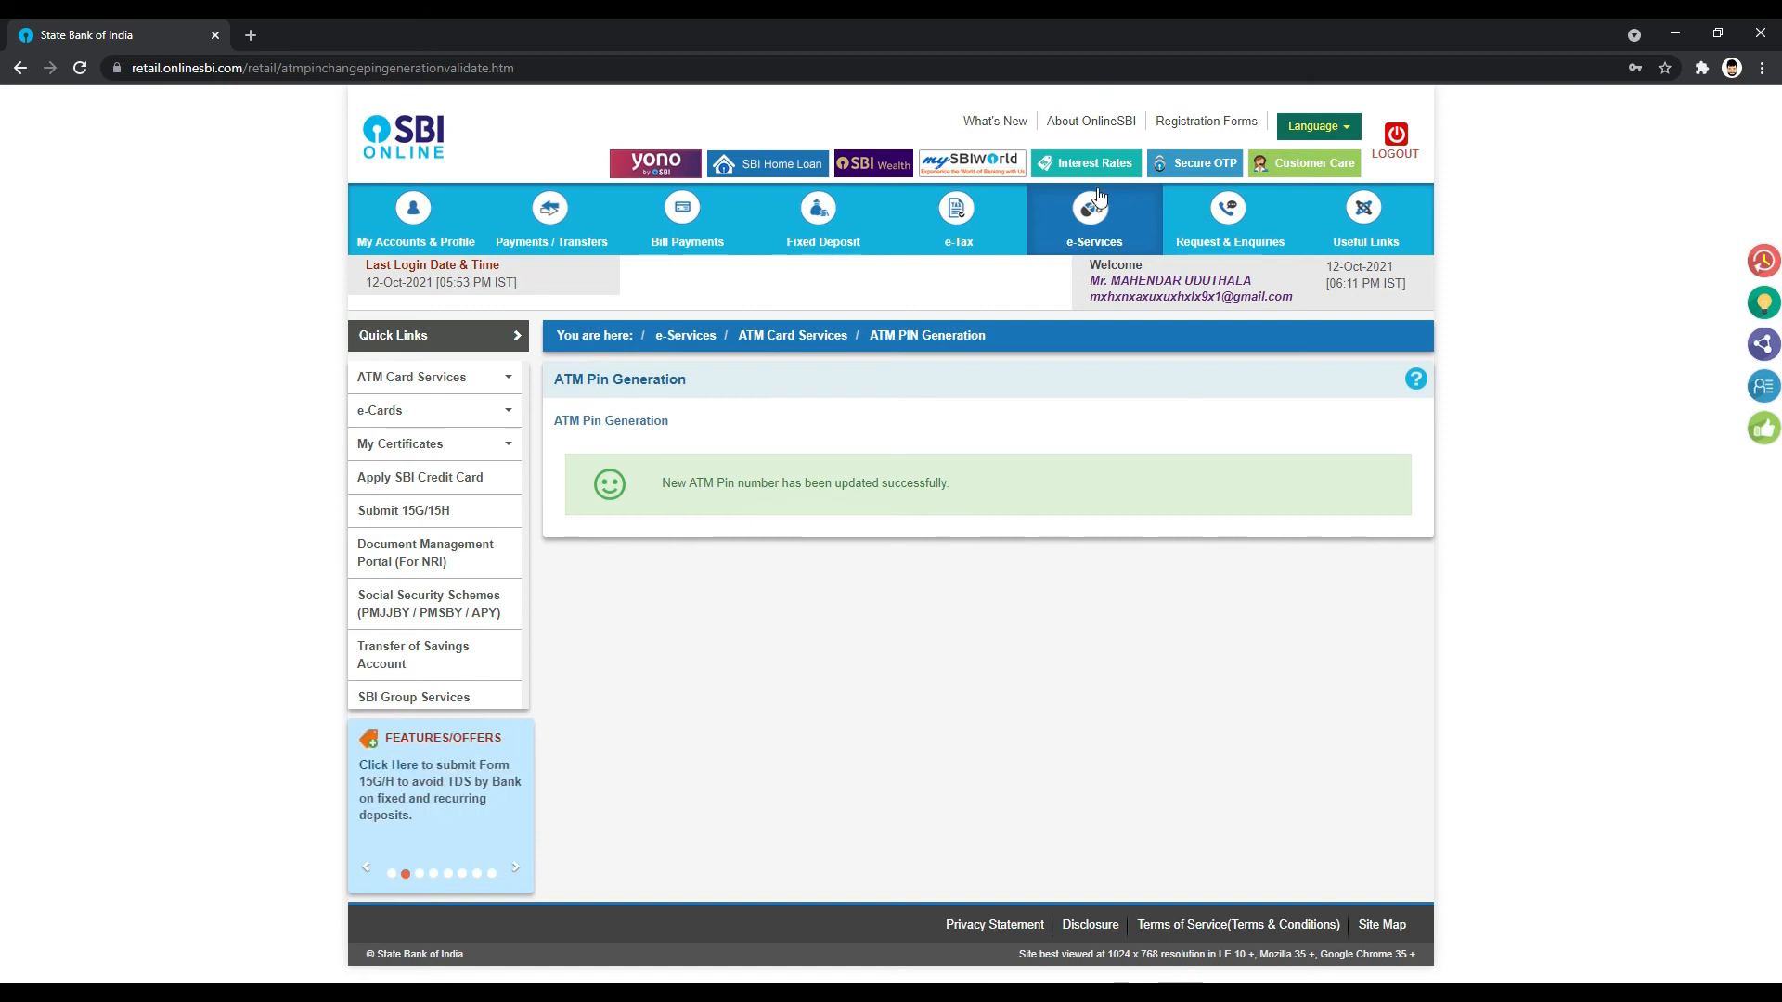
Step: Go back to the e-Services landing page via the top navigation
left_click(1092, 219)
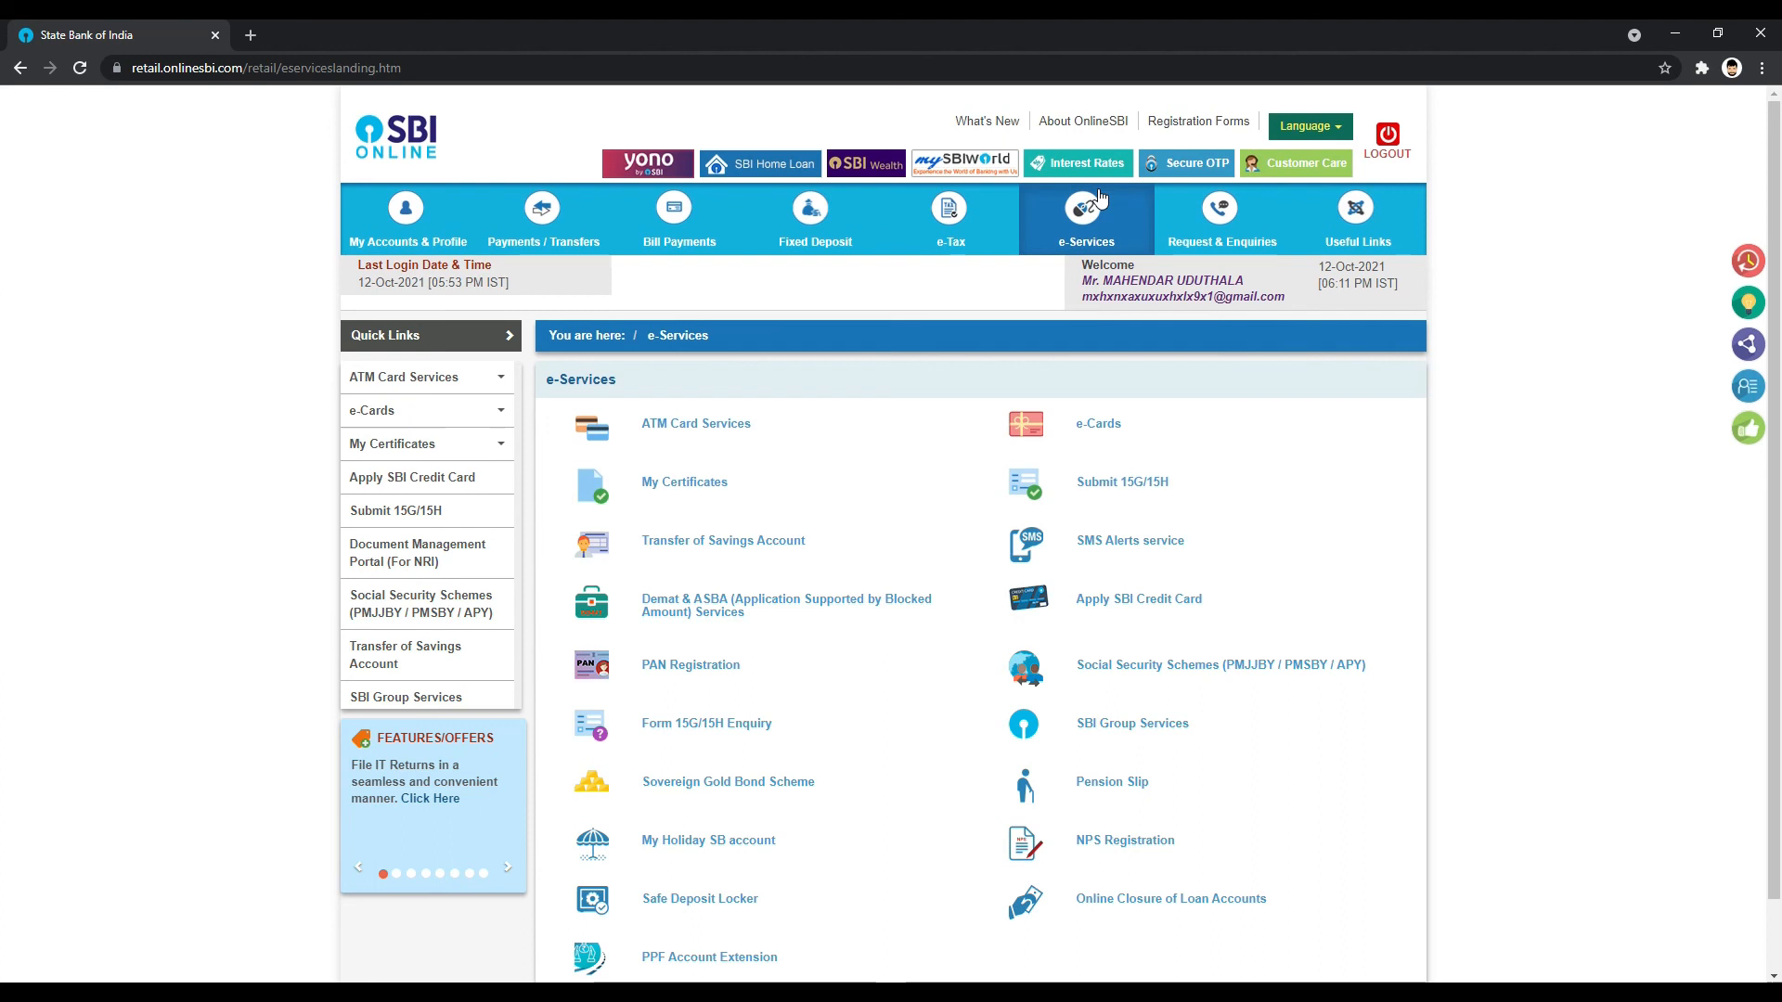